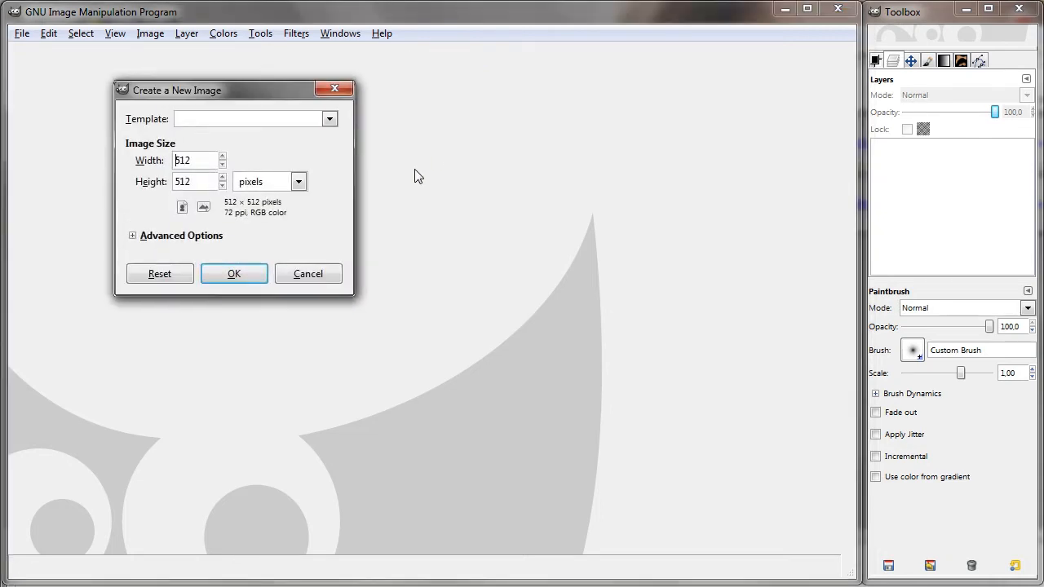
# Step: Create a 512×512 white image and add a transparent layer named drawn
pyautogui.click(234, 274)
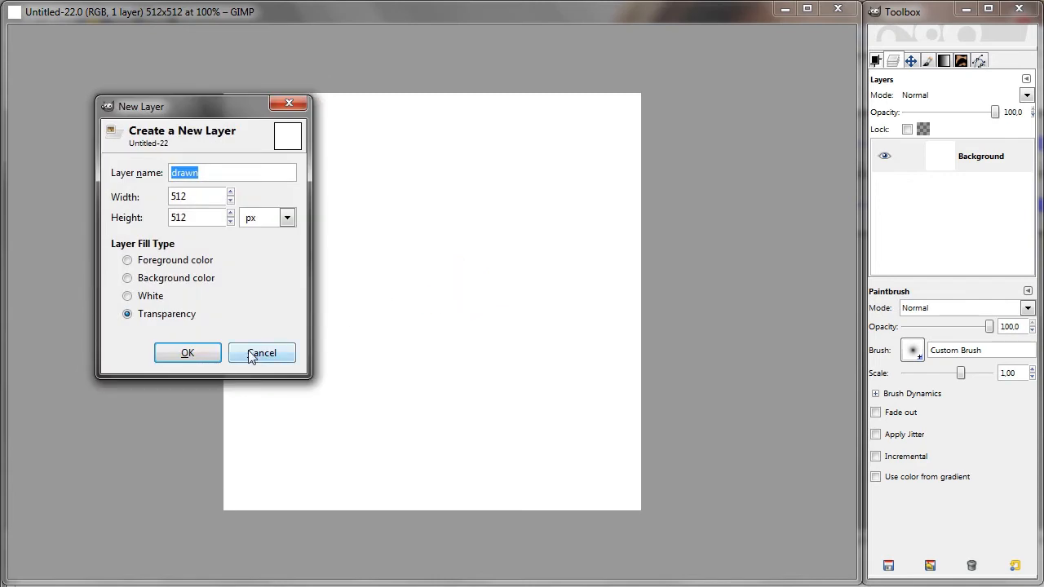
pyautogui.click(186, 352)
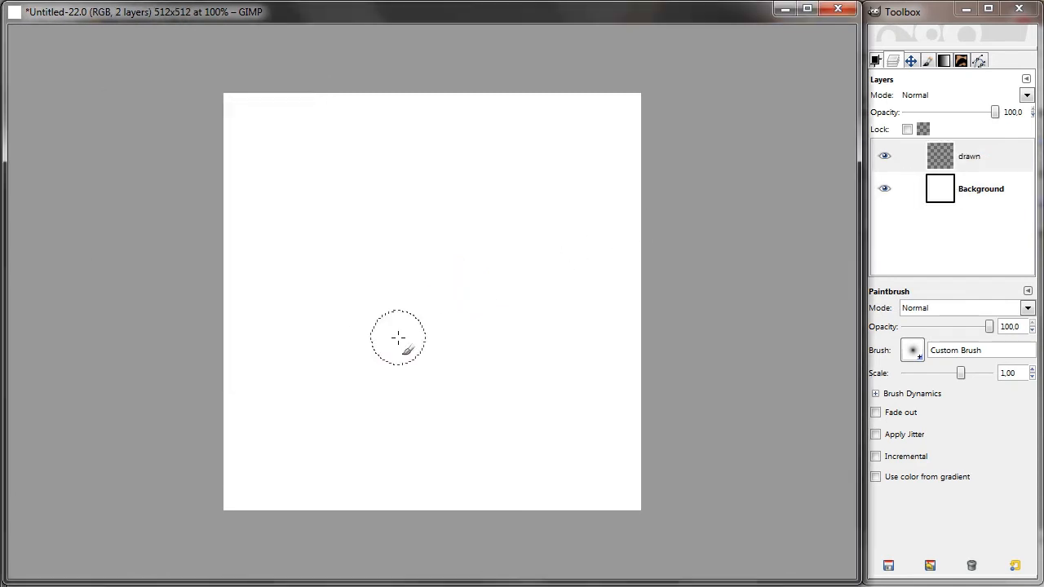
pyautogui.moveTo(427, 330)
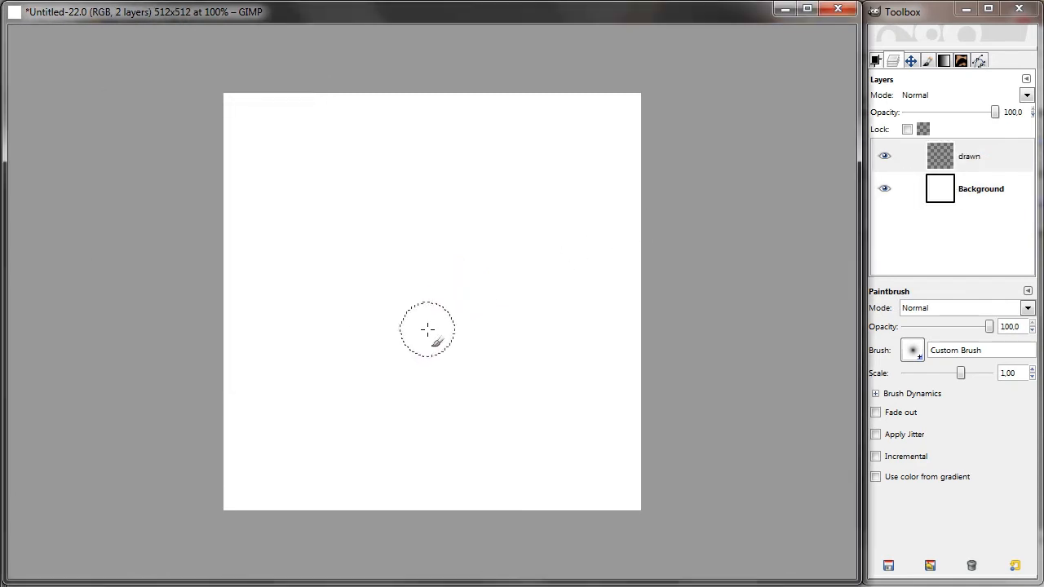
pyautogui.moveTo(444, 303)
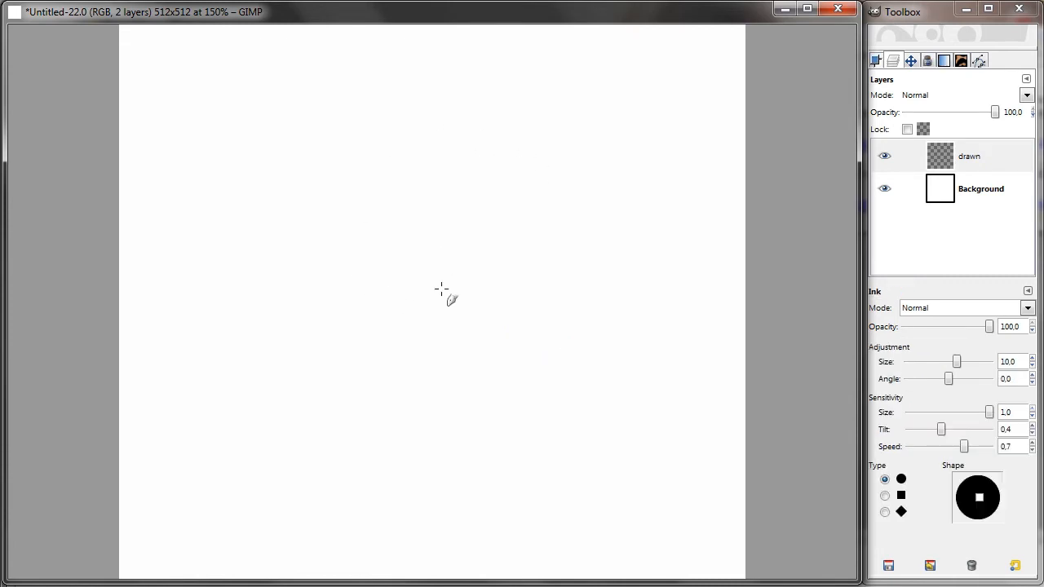
pyautogui.moveTo(535, 163)
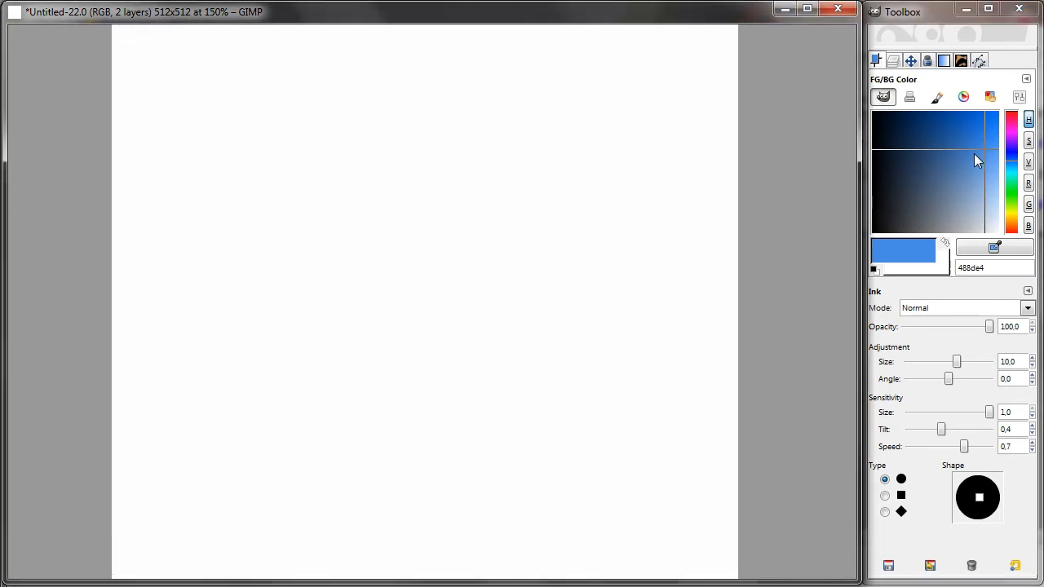
# Step: Pick a light blue foreground colour for the bubbles and begin adding another layer
pyautogui.moveTo(306, 113); pyautogui.dragTo(209, 166)
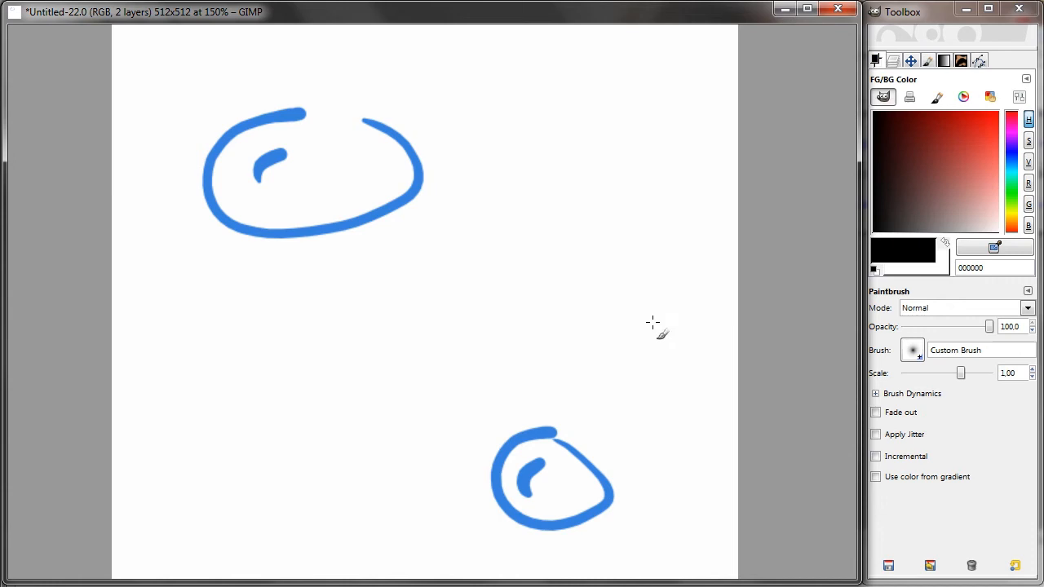
pyautogui.click(893, 60)
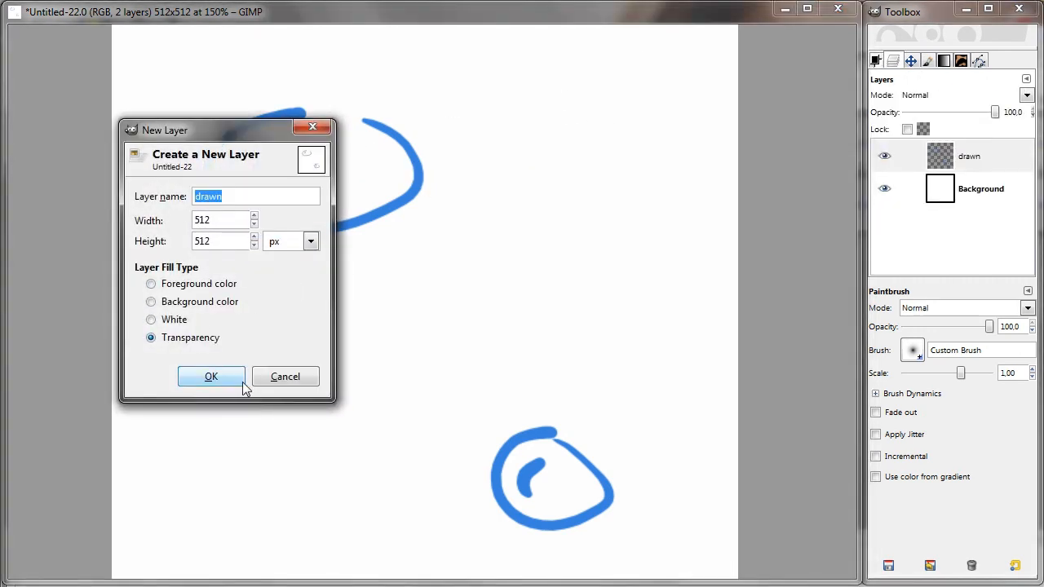
# Step: Add transparent layer drawn#1 and draw a small bubble near the lower left
pyautogui.click(211, 375)
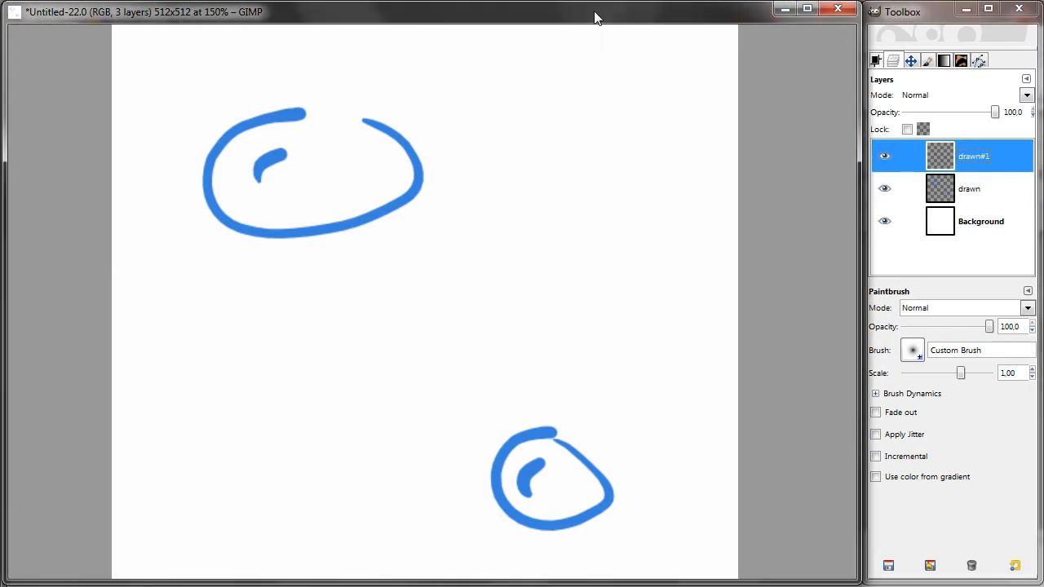
pyautogui.click(942, 60)
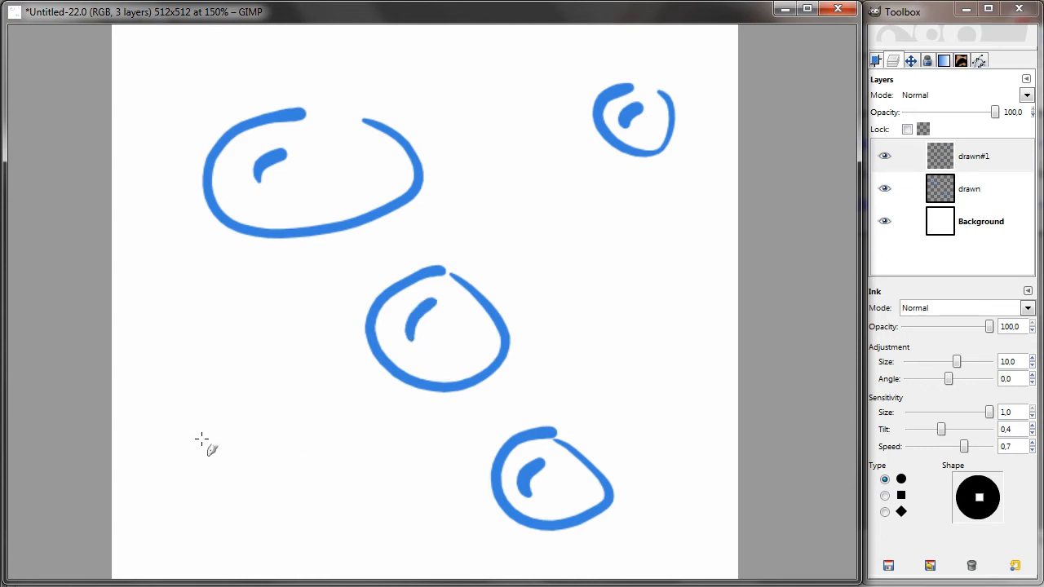
pyautogui.moveTo(209, 443); pyautogui.dragTo(209, 489)
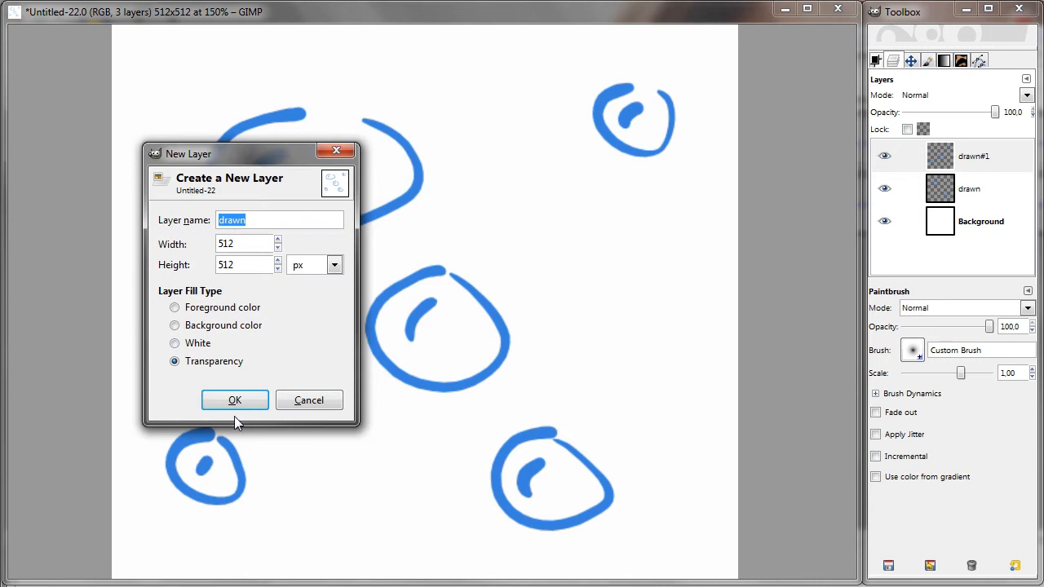
# Step: Add layers drawn#2 and drawn#3 with more bubbles, making drawn#3 active
pyautogui.click(235, 400)
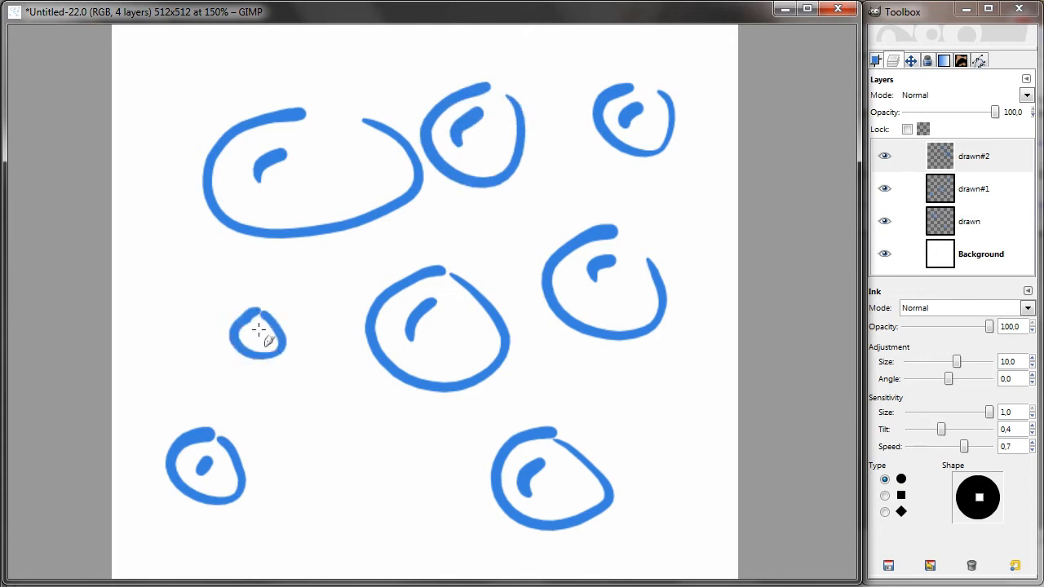
pyautogui.click(943, 59)
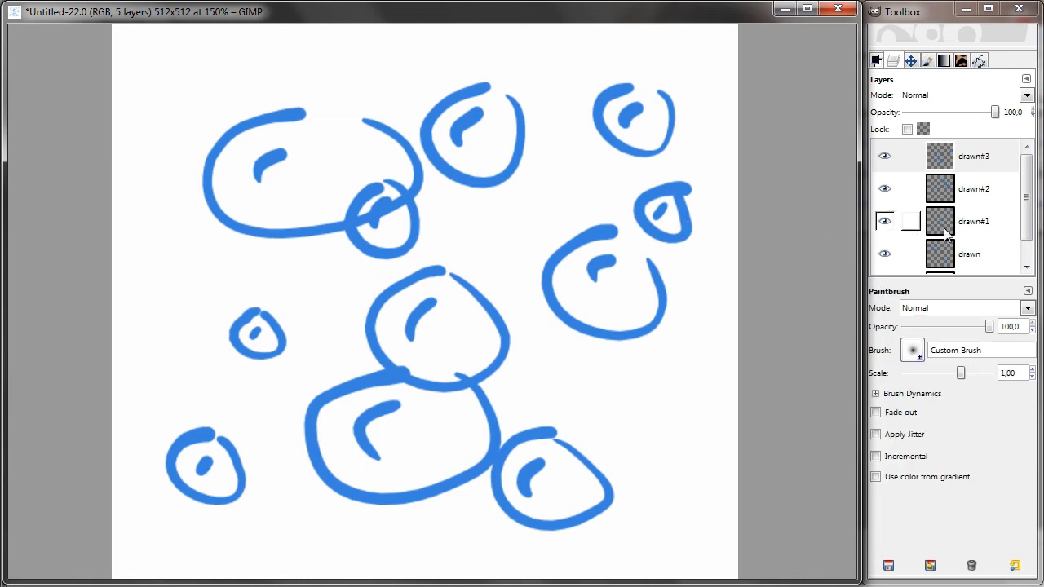
pyautogui.click(972, 157)
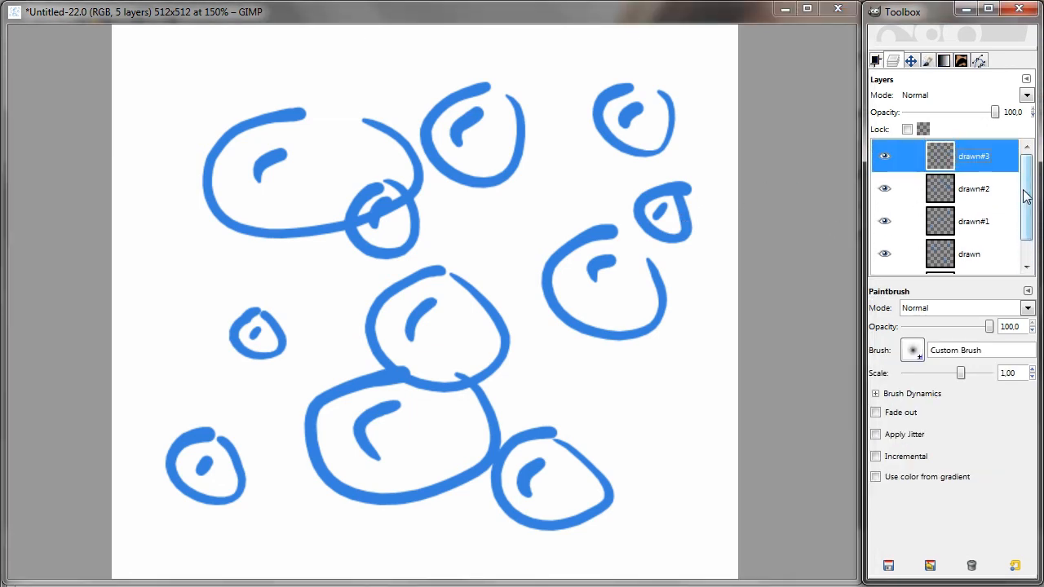
# Step: Delete the white Background layer, leaving the four bubble layers on transparency
pyautogui.click(884, 189)
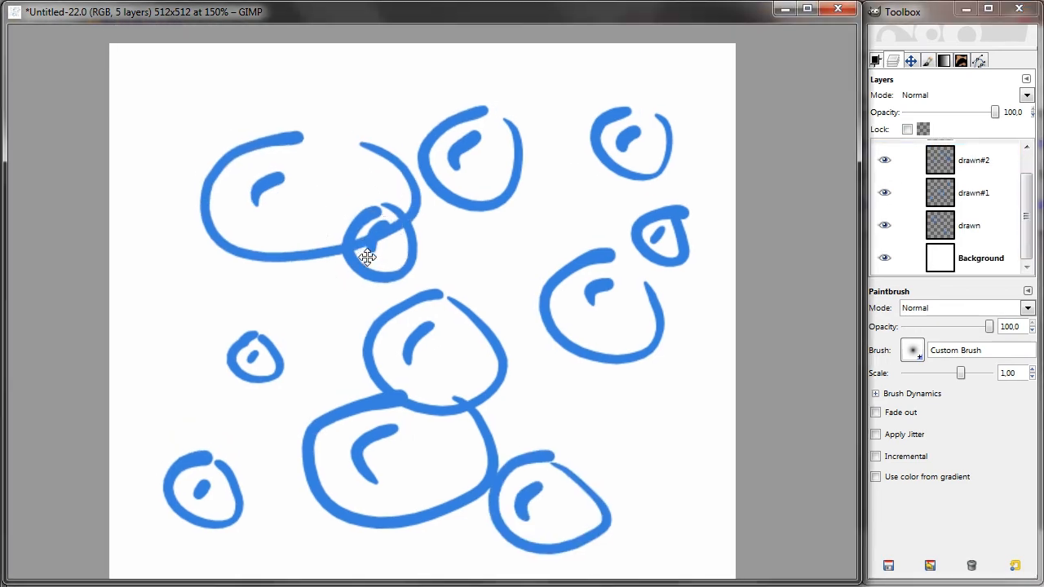
pyautogui.click(982, 258)
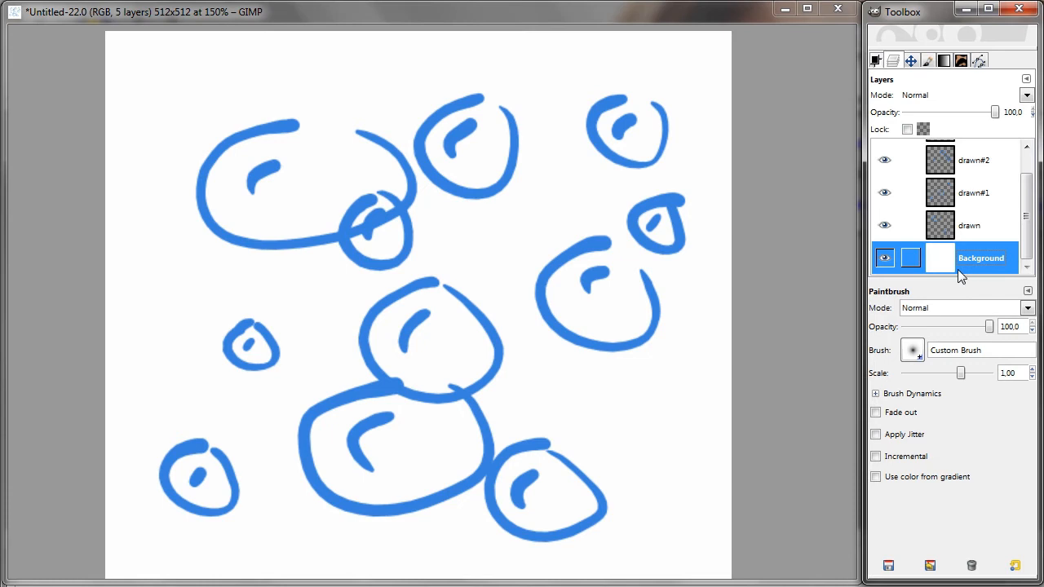
pyautogui.rightClick(978, 258)
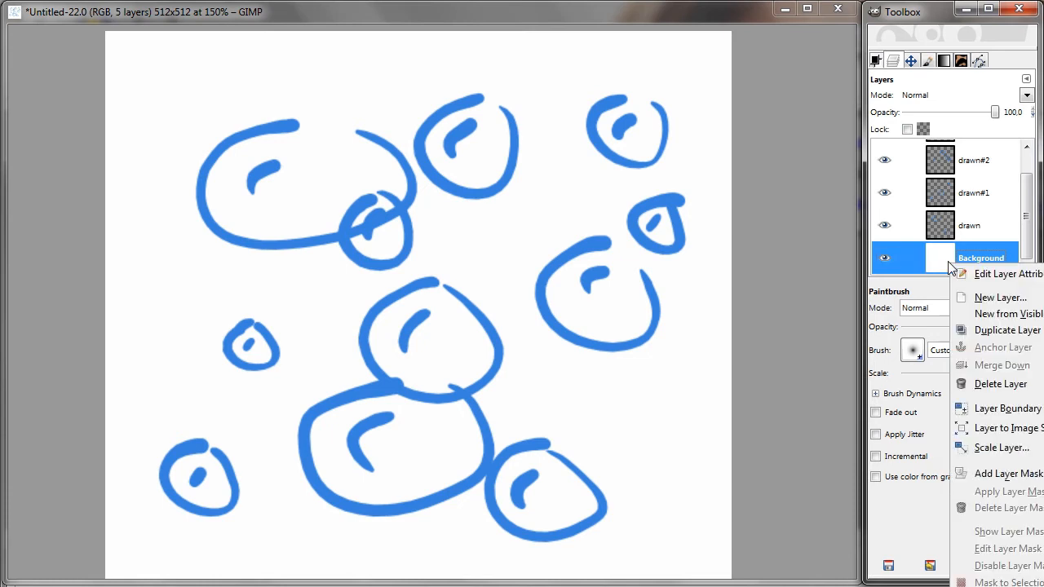
pyautogui.moveTo(1001, 383)
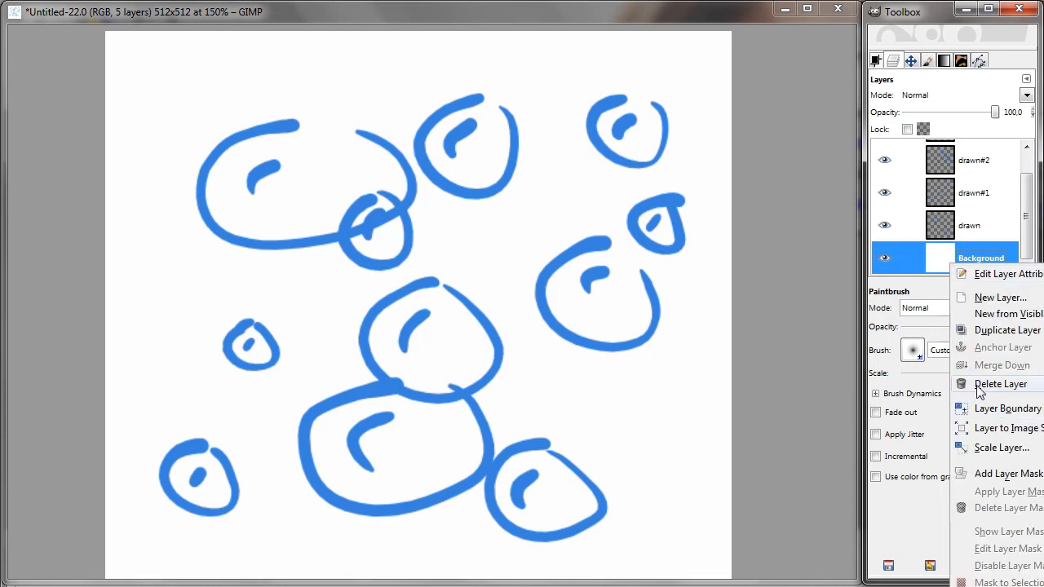
pyautogui.click(1002, 384)
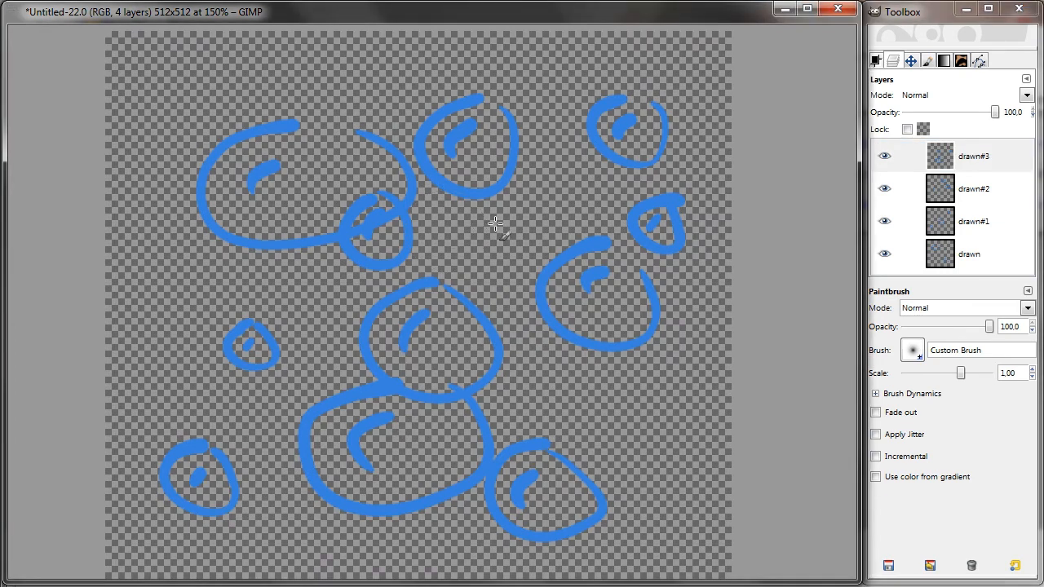
pyautogui.moveTo(203, 173)
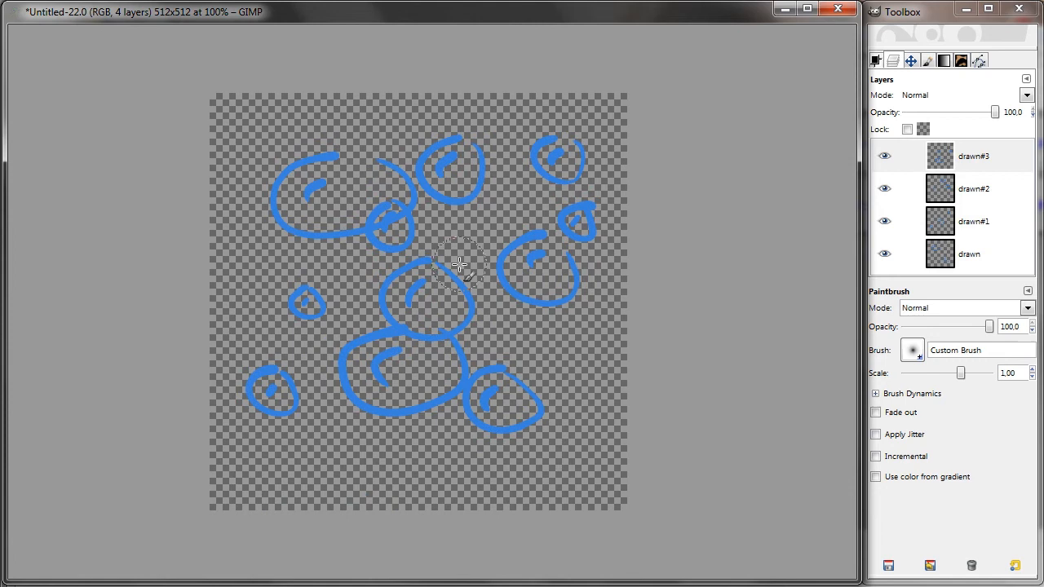
pyautogui.moveTo(411, 220)
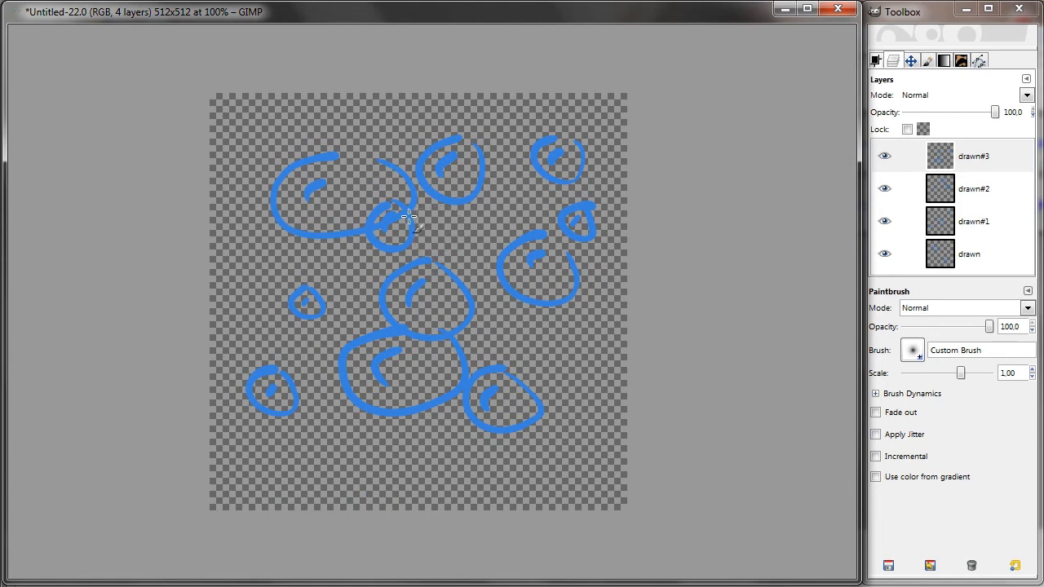
# Step: Save As into the .gimp-2.6 brushes folder with the name VR_bubbles
pyautogui.rightClick(408, 220)
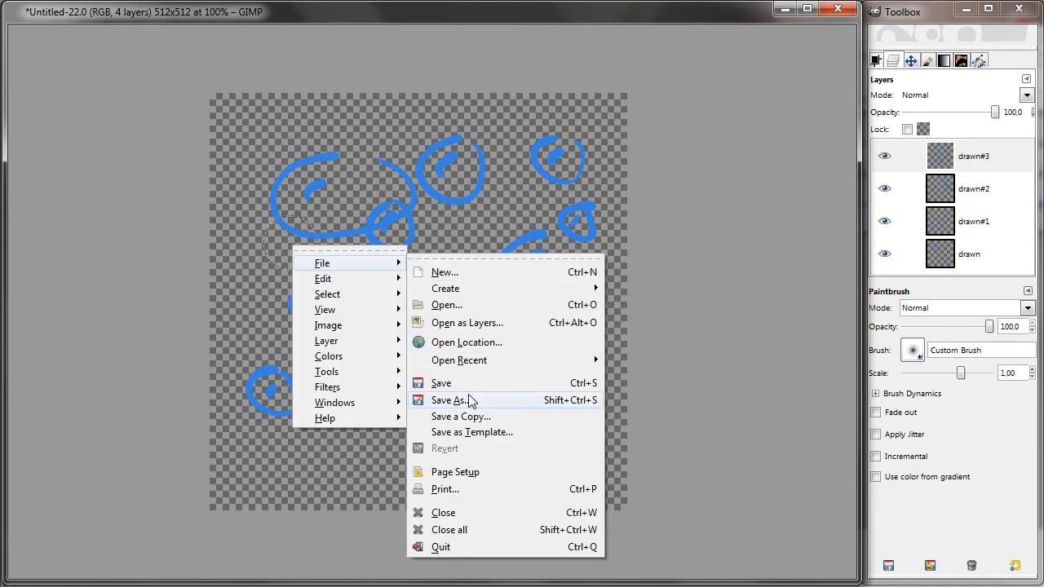
pyautogui.click(457, 399)
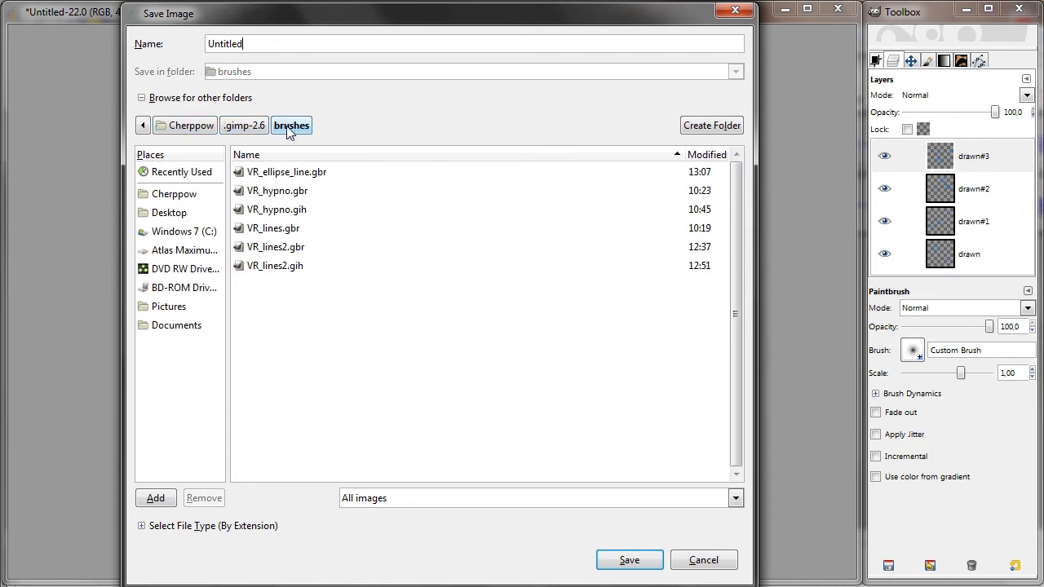
pyautogui.click(243, 124)
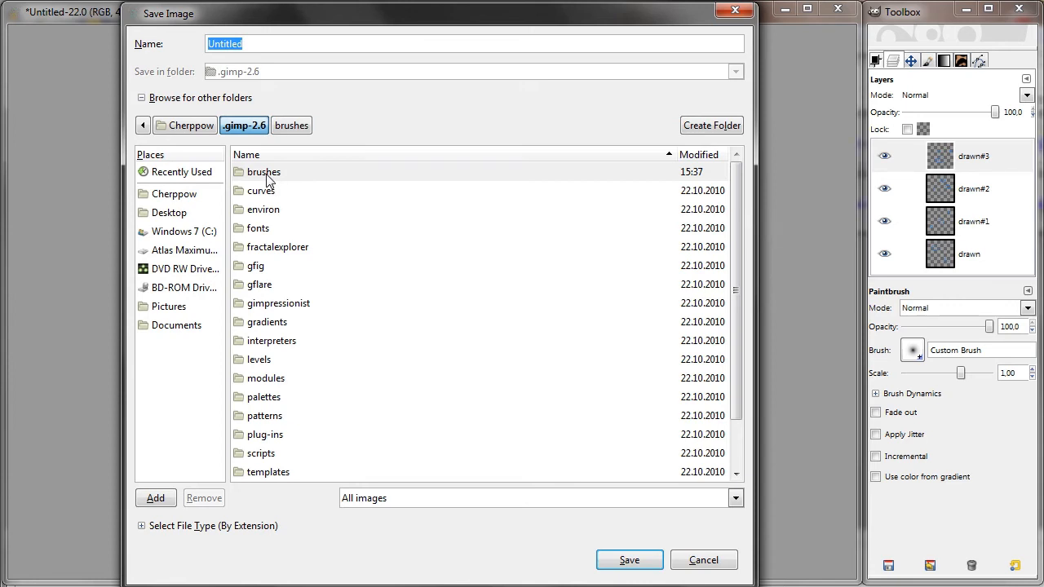
pyautogui.doubleClick(263, 171)
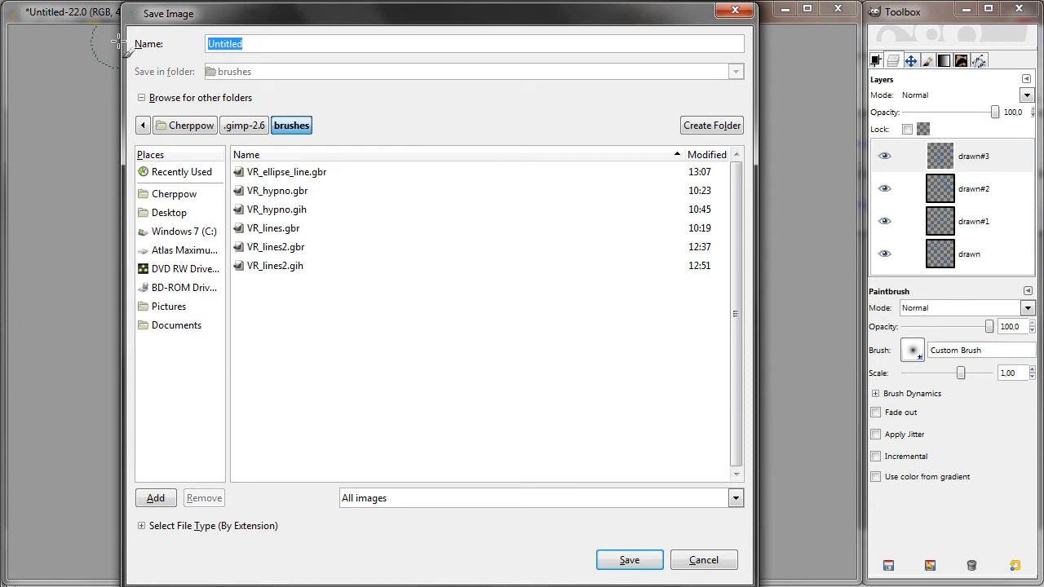
pyautogui.write('VR_bu')
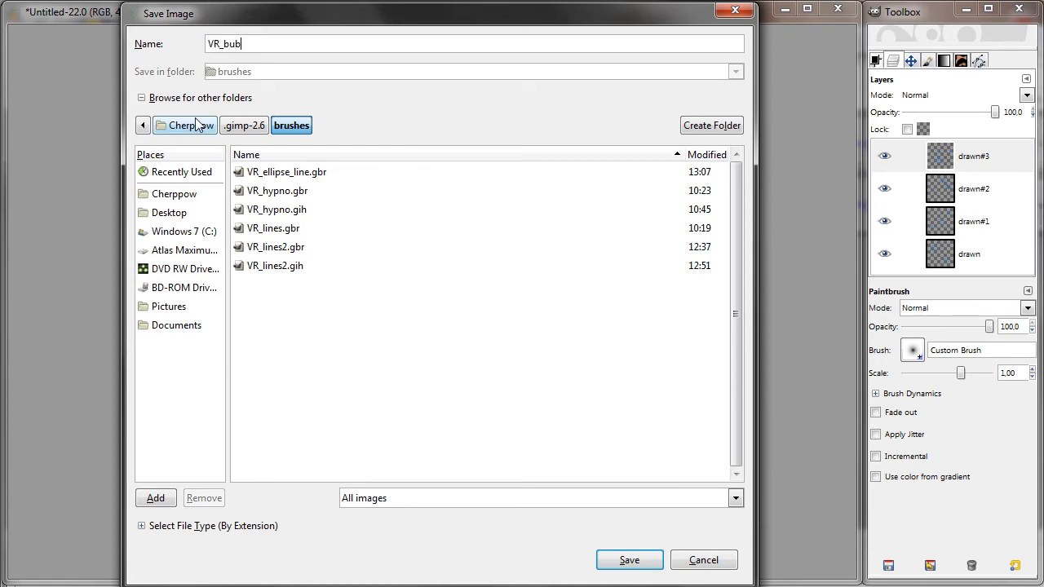
pyautogui.write('bles')
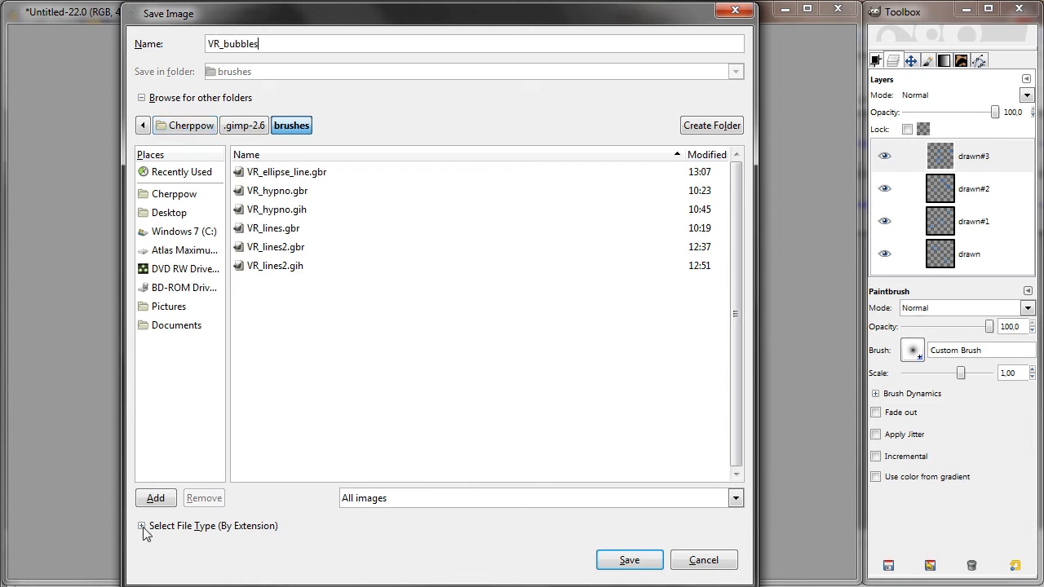
# Step: Choose the GIMP brush (animated) .gih file type and save
pyautogui.click(141, 525)
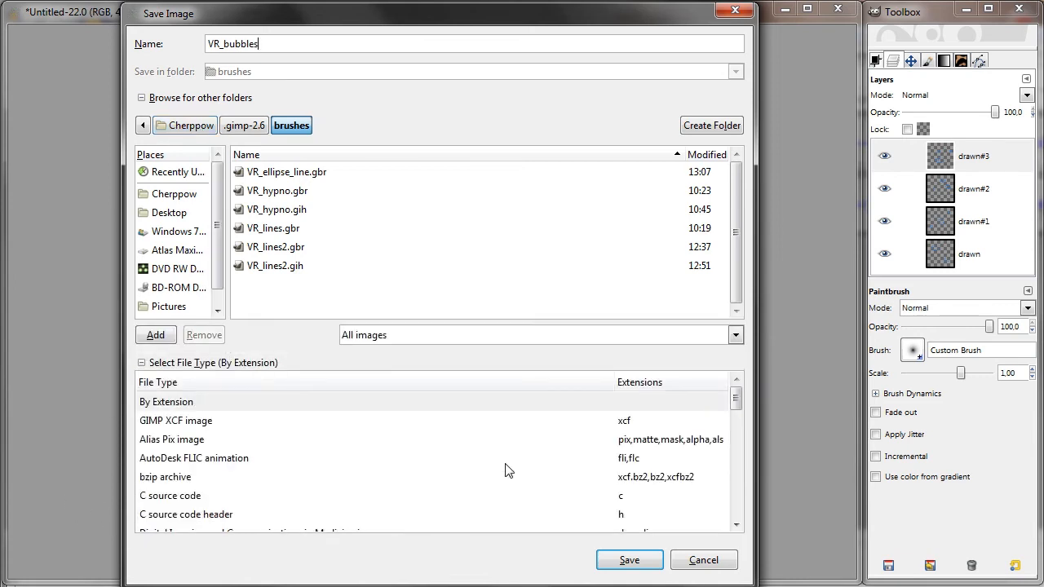
pyautogui.scroll(-3)
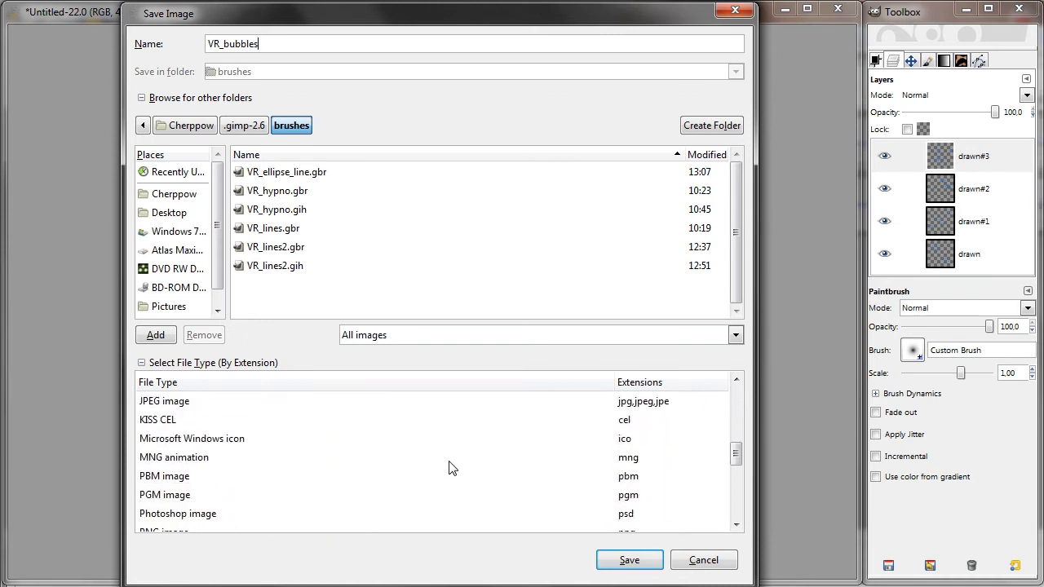
pyautogui.scroll(-3)
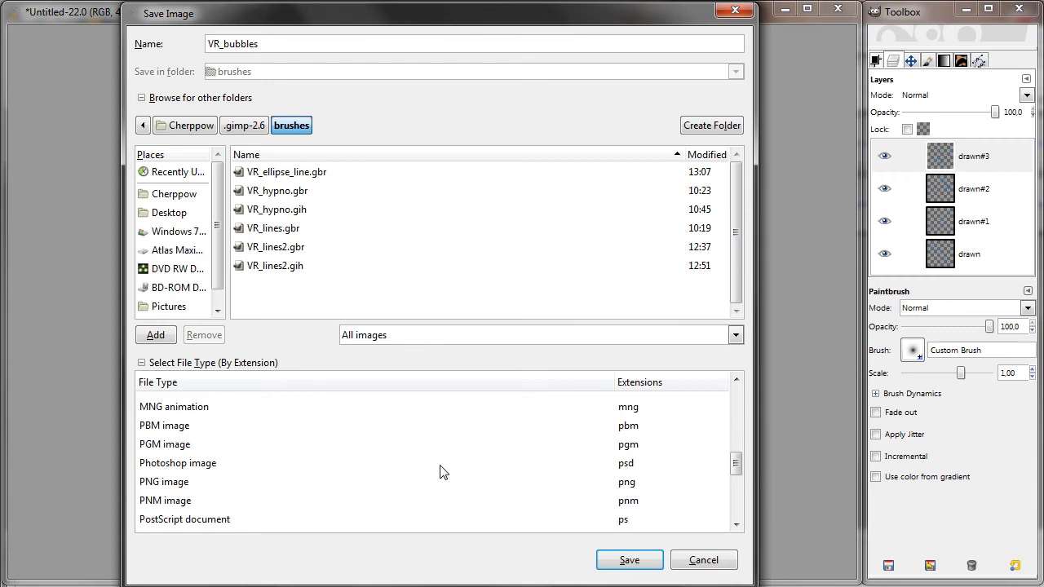
pyautogui.click(189, 450)
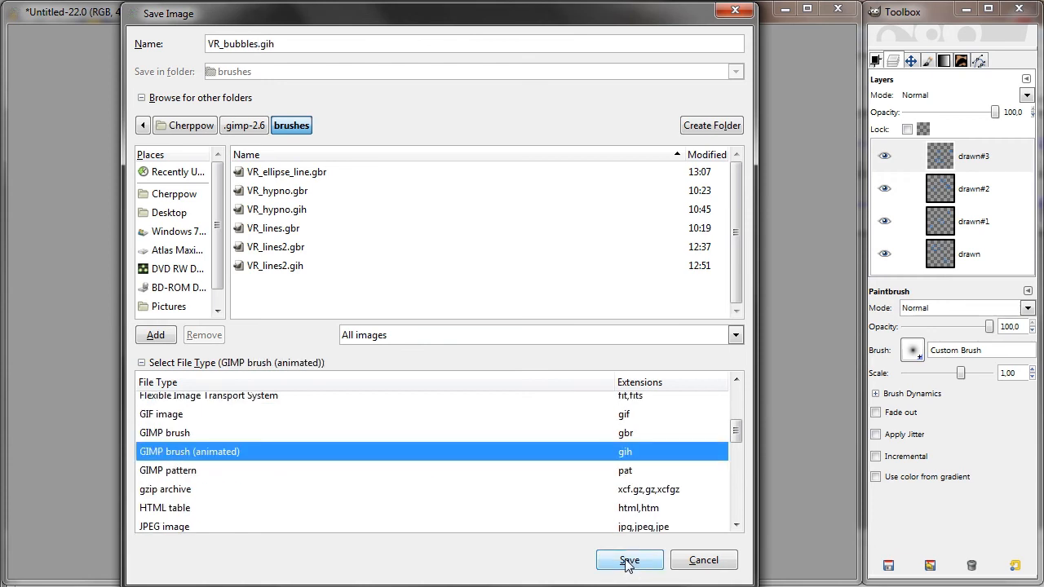
pyautogui.click(630, 560)
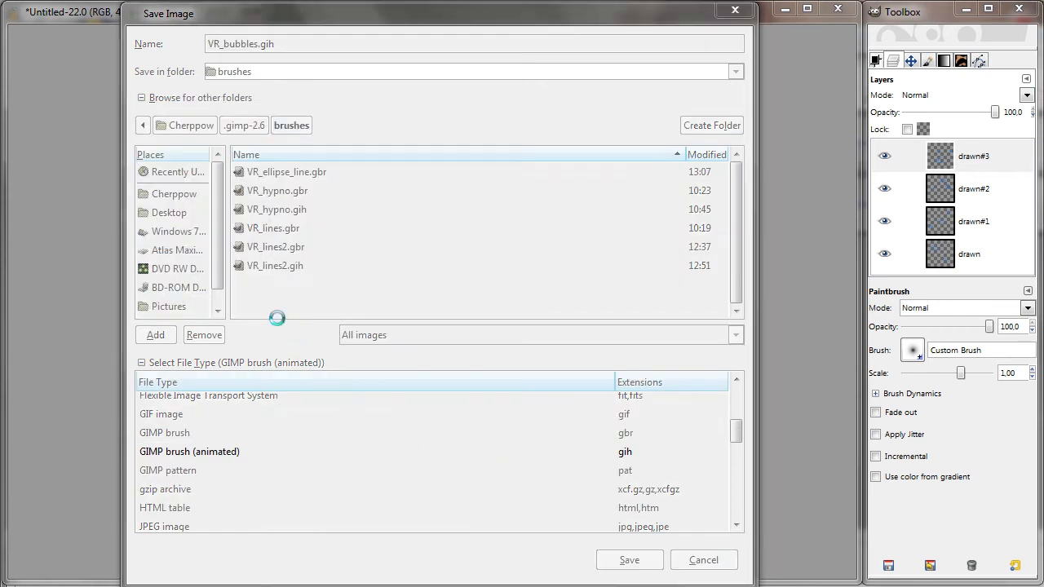
pyautogui.click(630, 559)
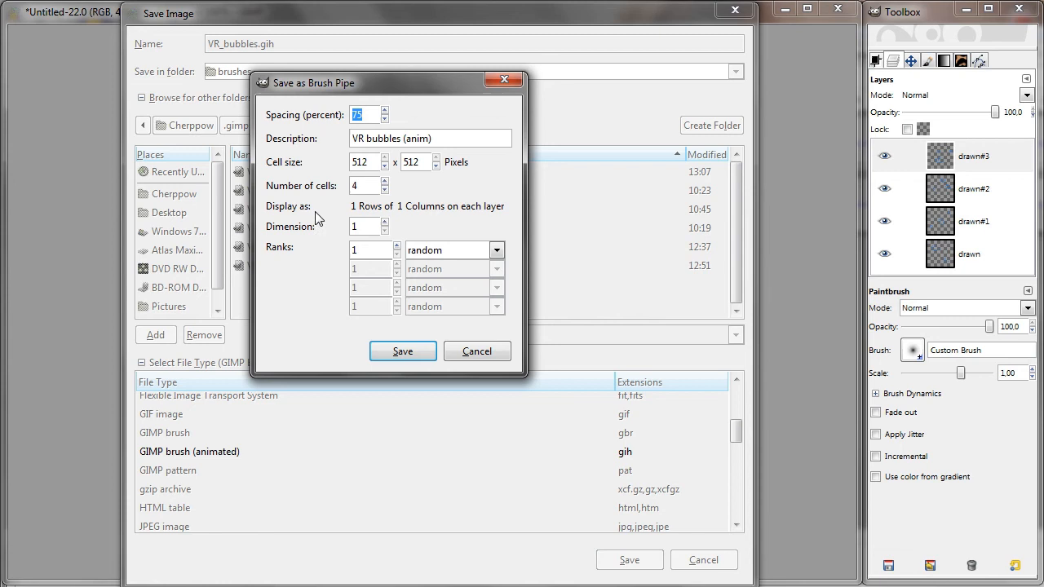
pyautogui.moveTo(547, 194)
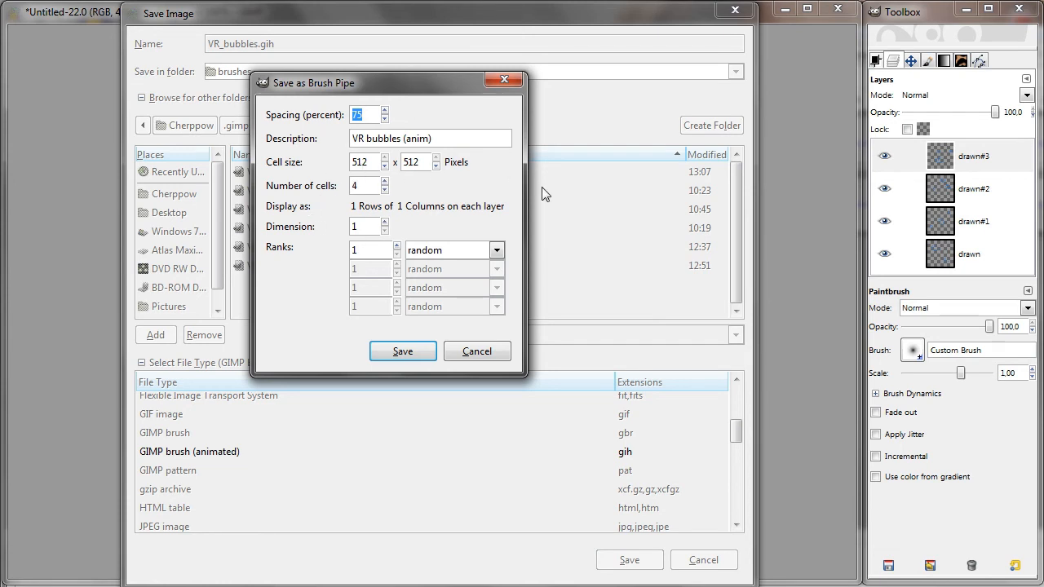
# Step: Set the animated brush spacing to 90 with description VR bubbles (anim)
pyautogui.click(359, 114)
pyautogui.write('90')
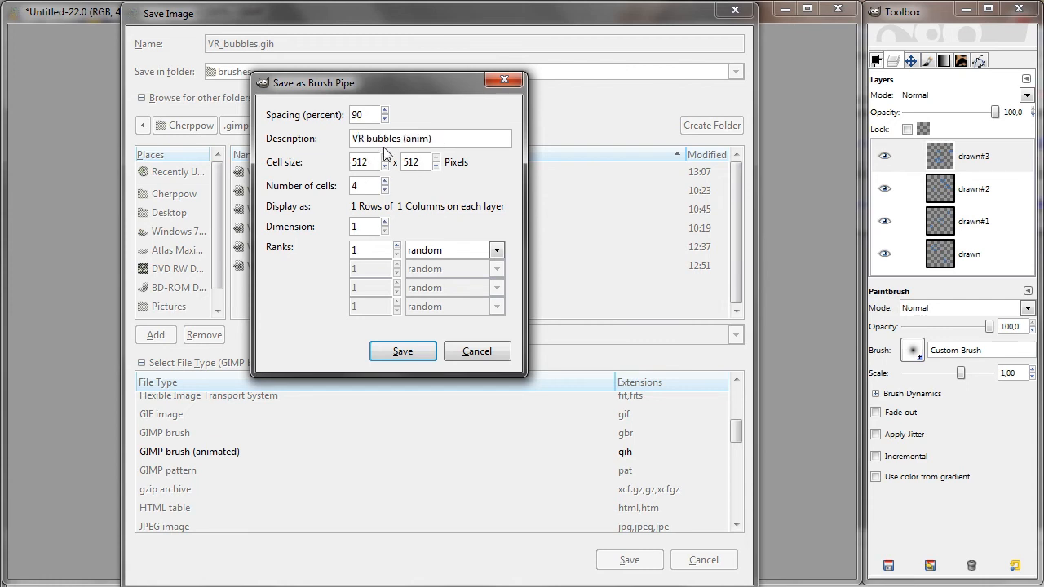
pyautogui.moveTo(367, 185)
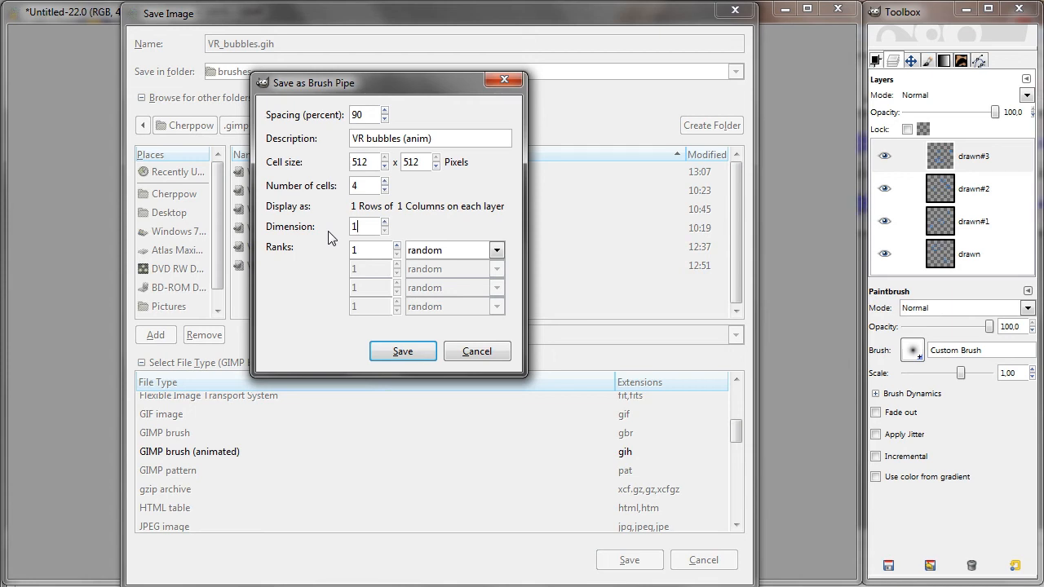
pyautogui.moveTo(372, 265)
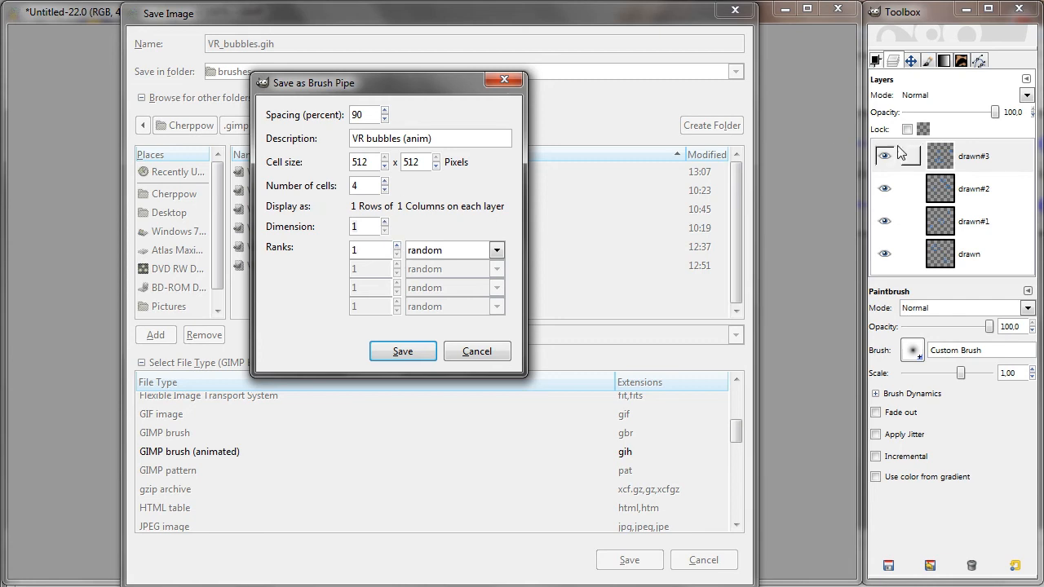
pyautogui.moveTo(423, 271)
pyautogui.write('4')
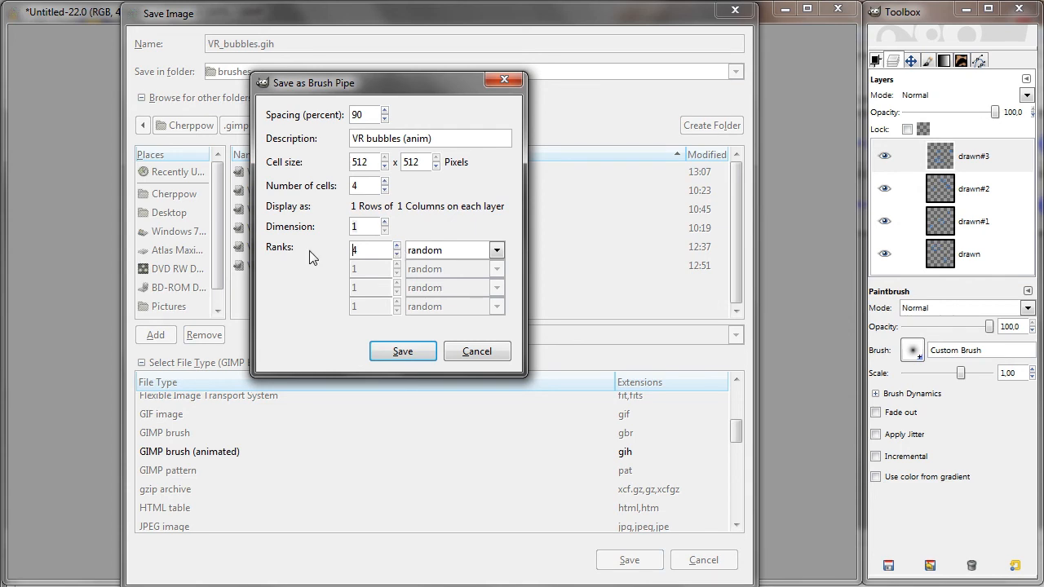
pyautogui.moveTo(460, 258)
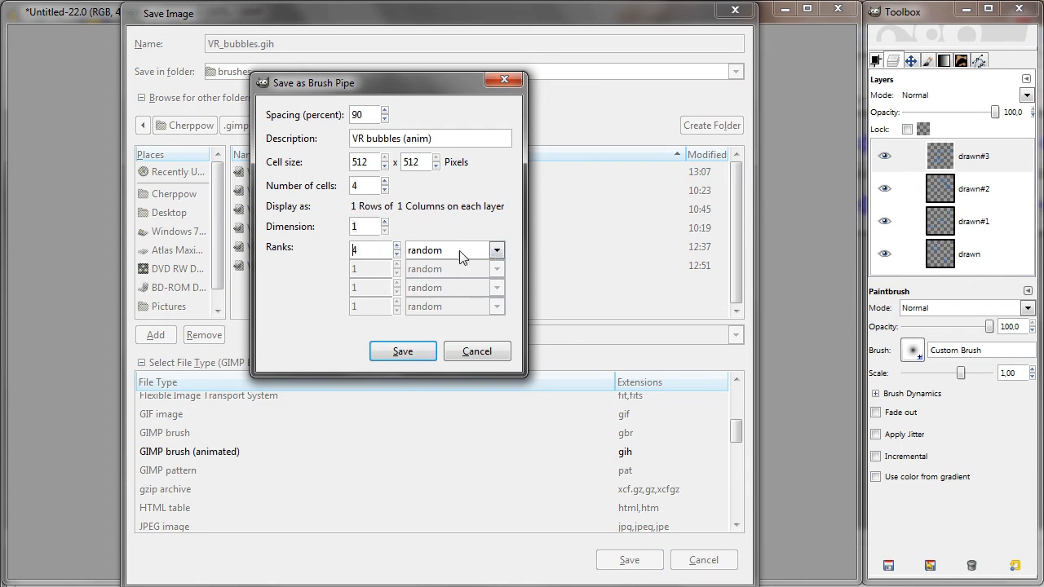
pyautogui.moveTo(486, 261)
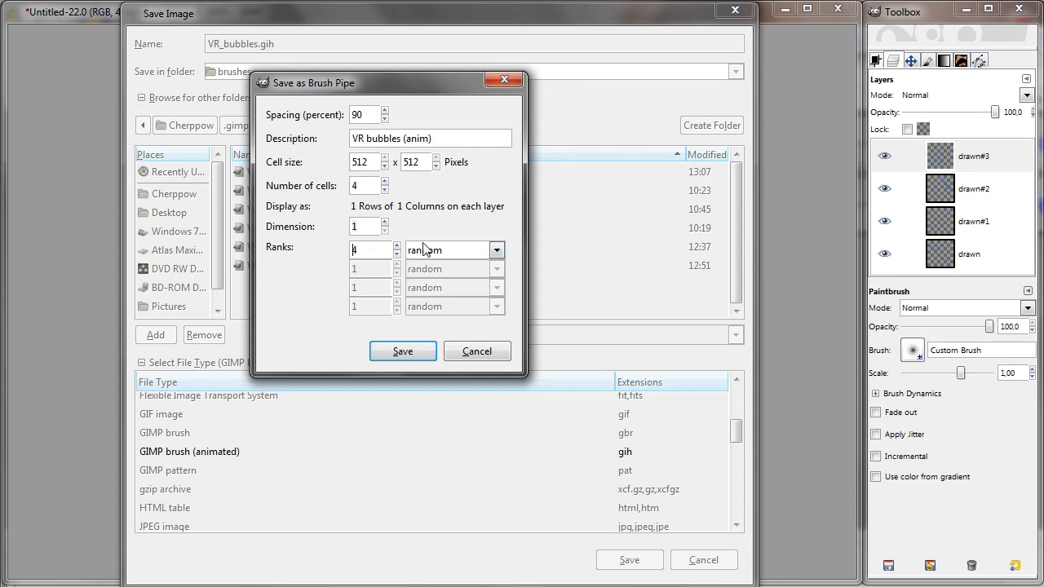
# Step: Try incremental cell selection, settle on random, and save the animated brush
pyautogui.click(495, 251)
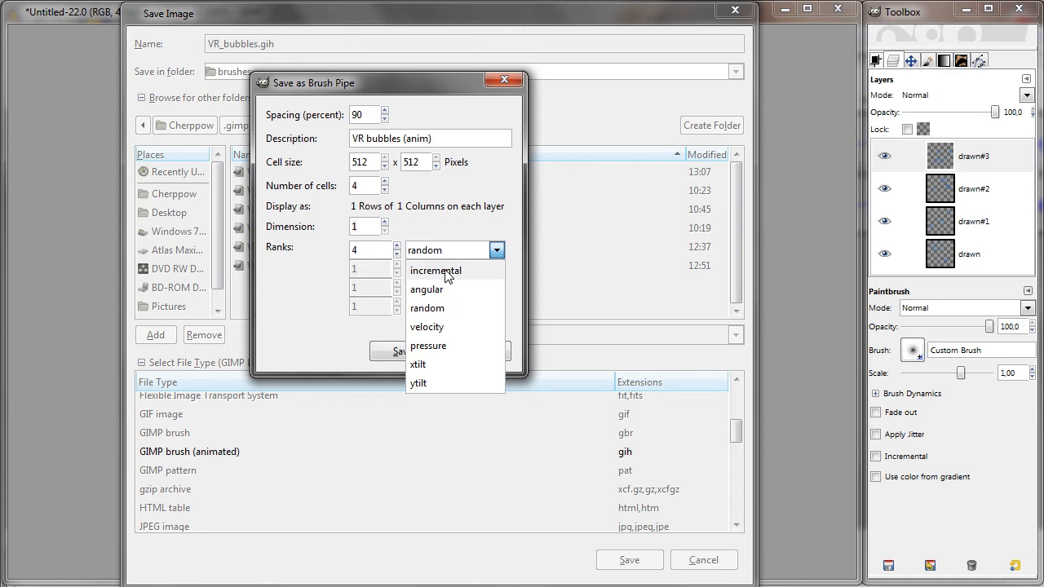
pyautogui.click(434, 270)
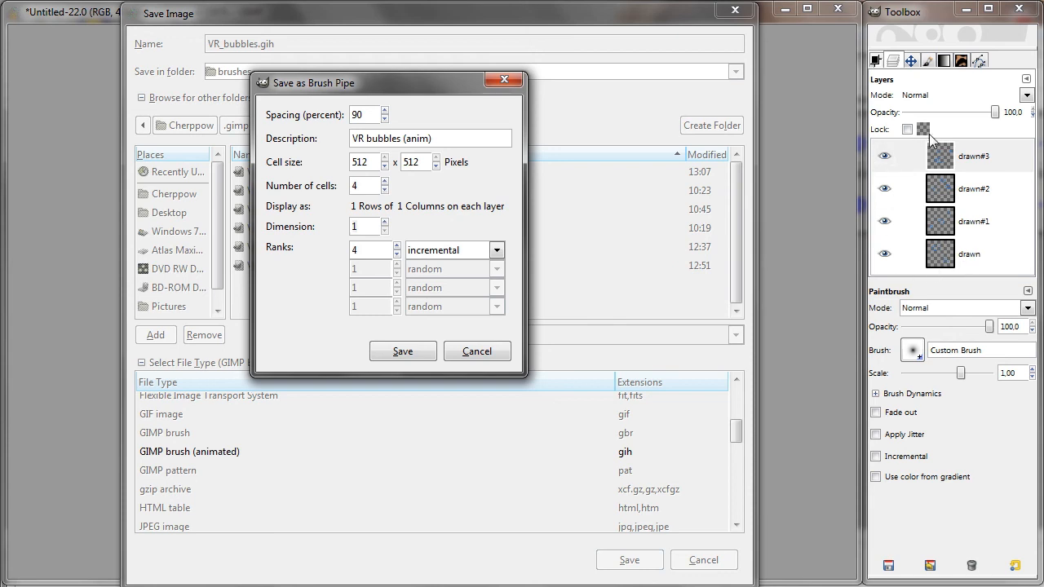
pyautogui.click(496, 249)
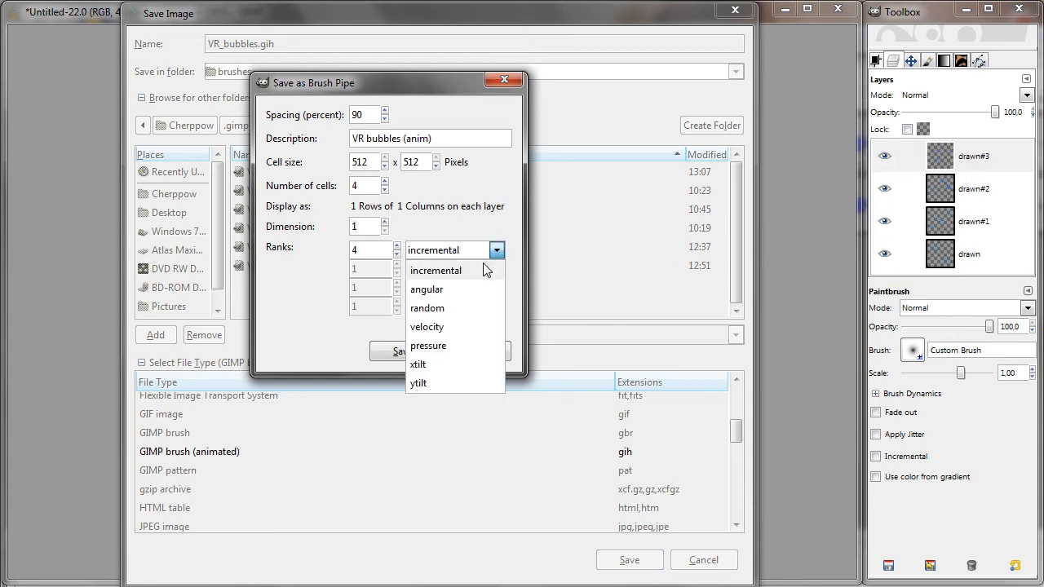
pyautogui.moveTo(427, 346)
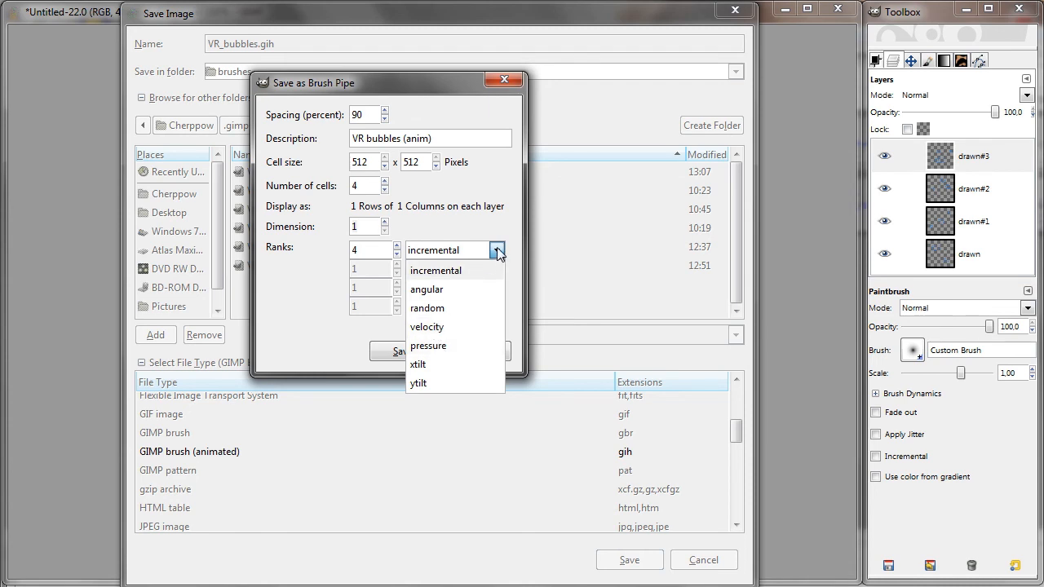
pyautogui.moveTo(427, 308)
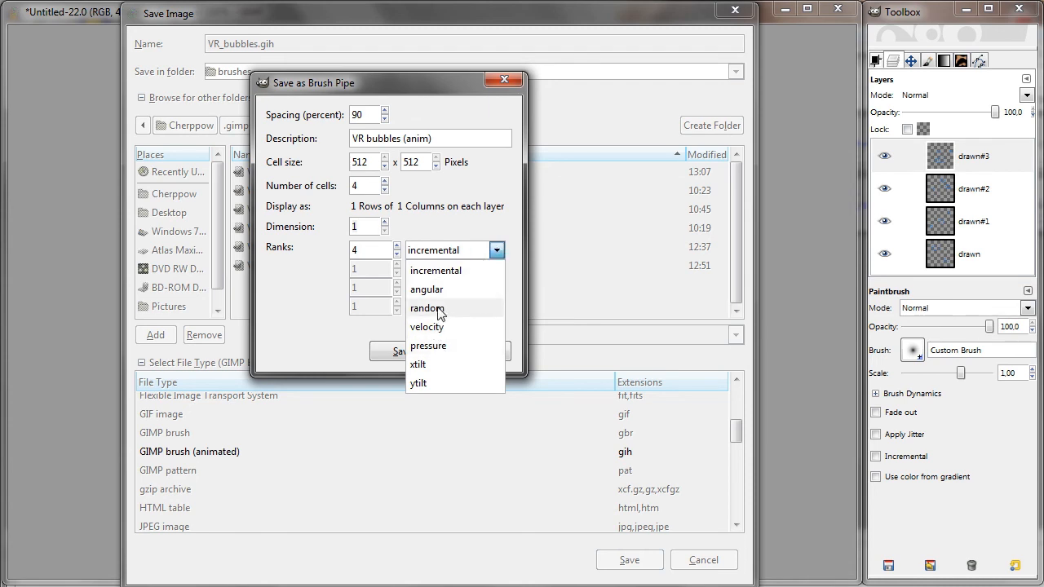
pyautogui.click(427, 307)
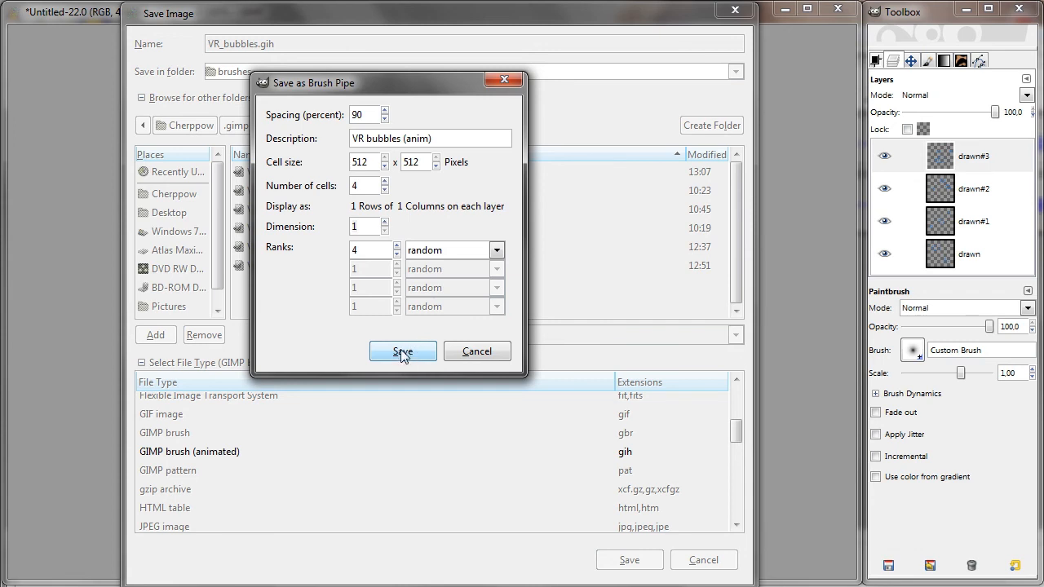
pyautogui.click(401, 352)
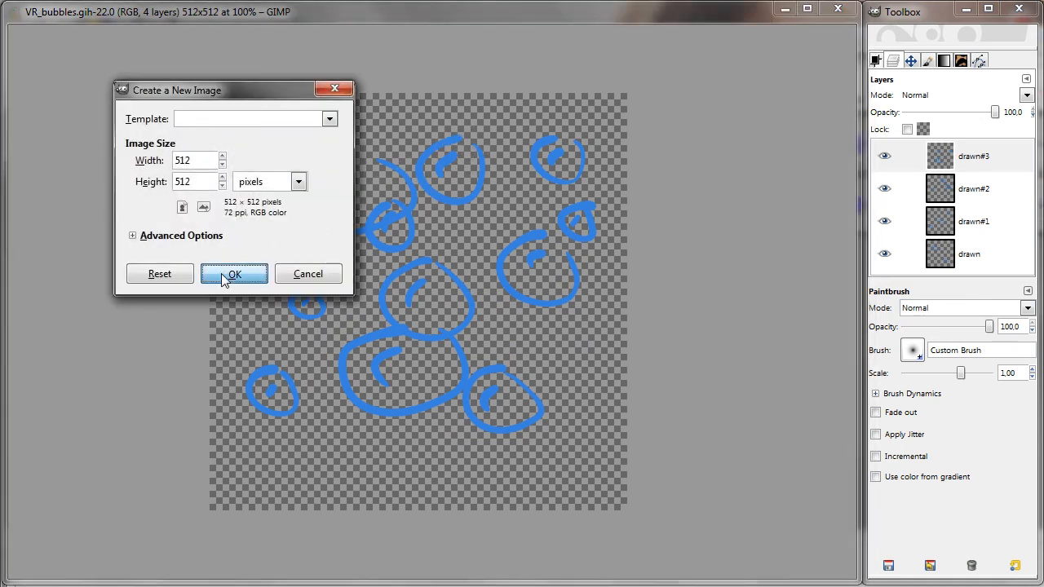
# Step: Create a new 512×512 white image and bring up the brushes chooser
pyautogui.click(234, 274)
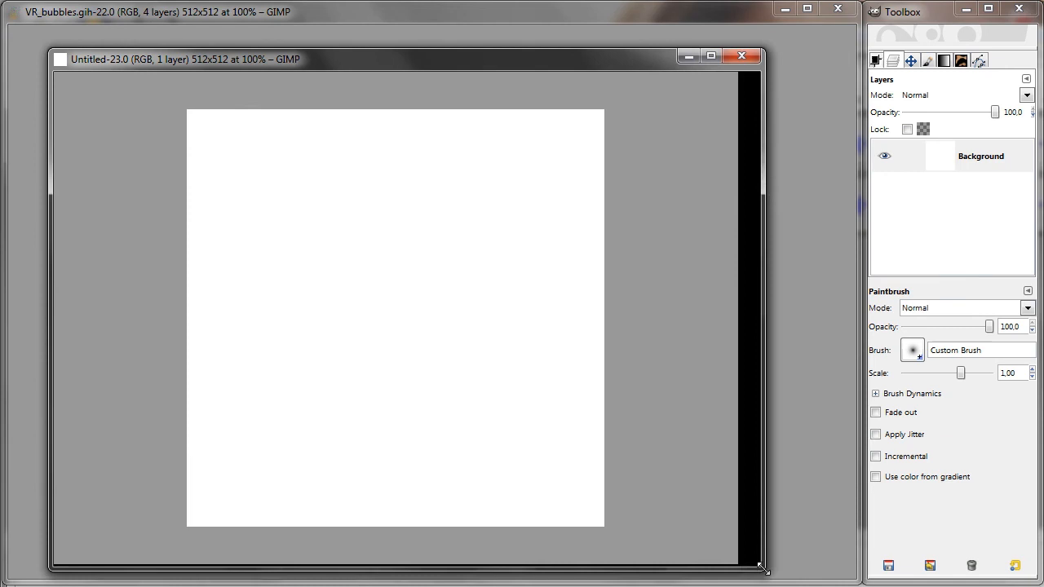
pyautogui.moveTo(763, 568); pyautogui.dragTo(832, 567)
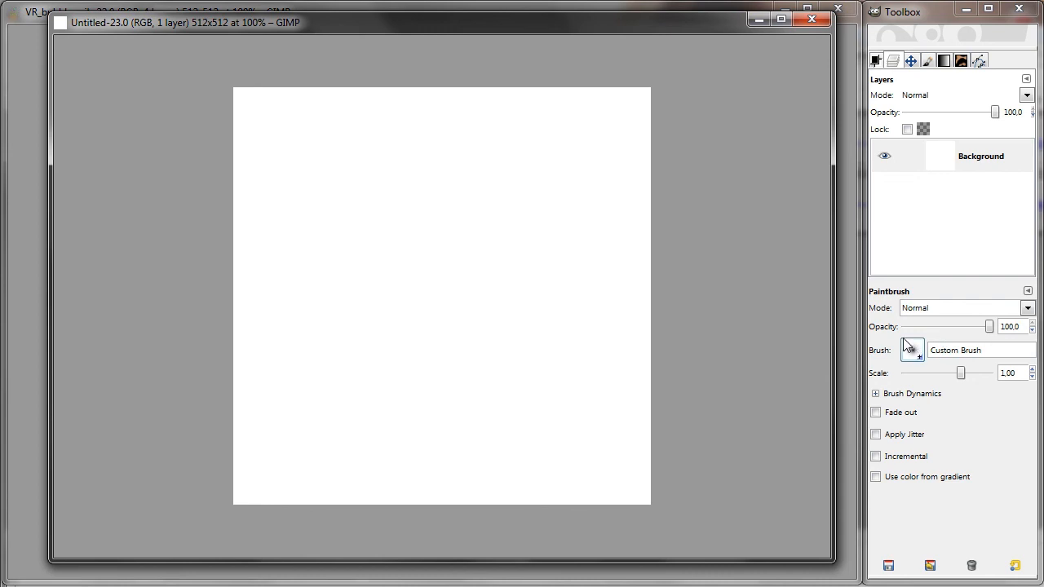
pyautogui.click(911, 349)
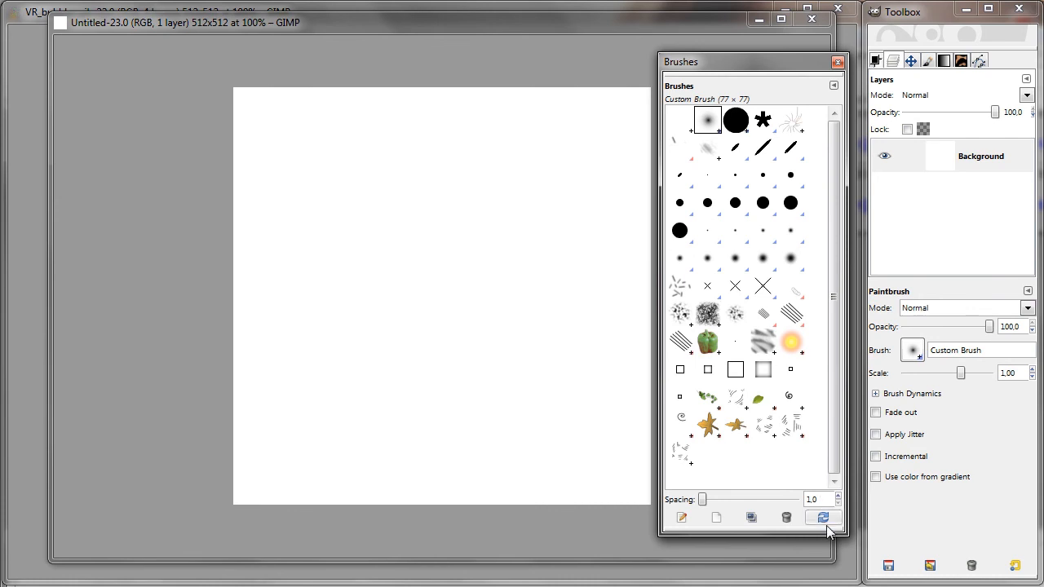
pyautogui.moveTo(822, 517)
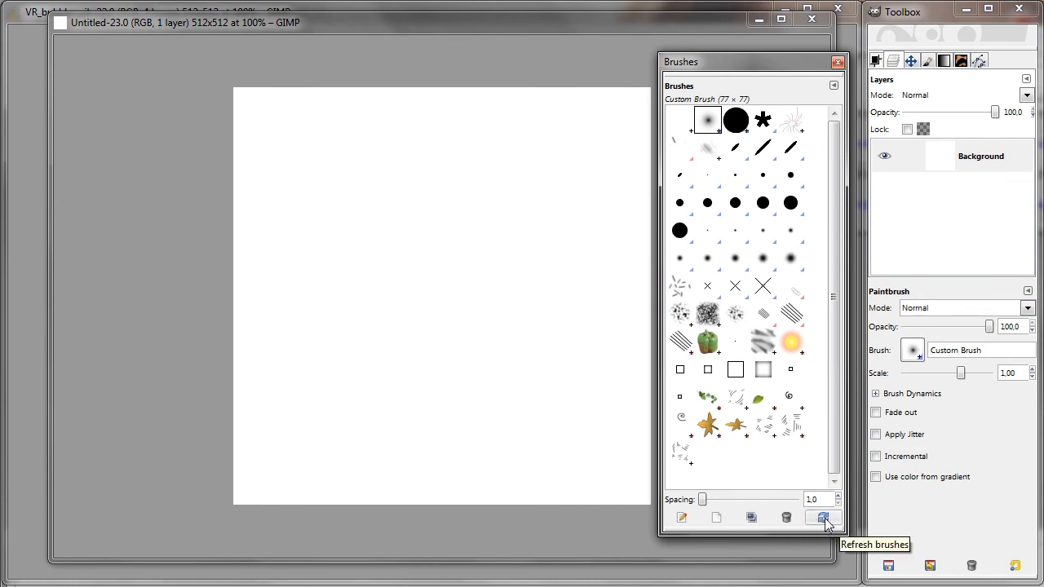
# Step: Refresh the brushes list, select VR bubbles (anim) and set its scale to 0.2
pyautogui.click(822, 517)
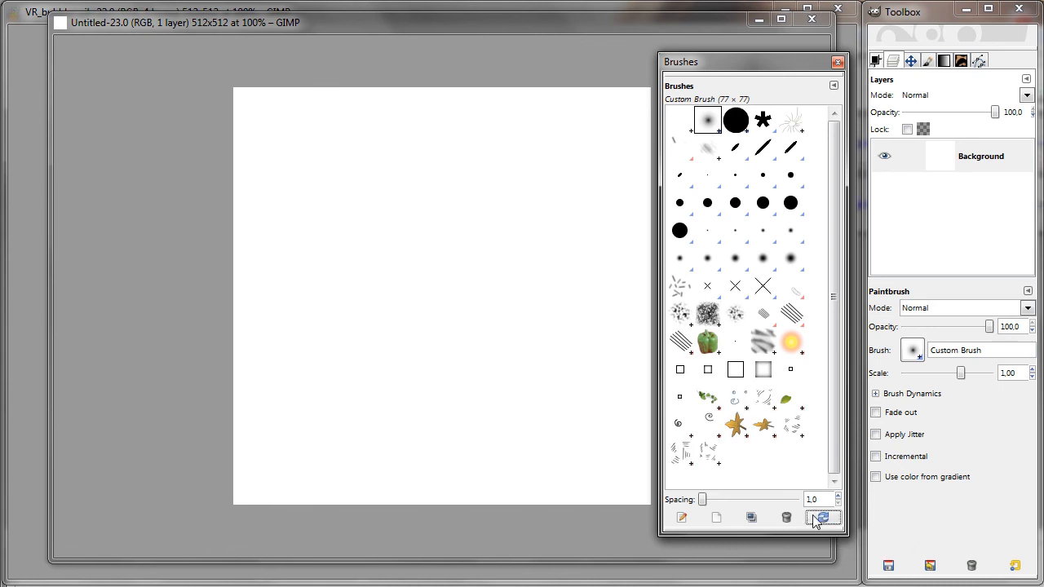
pyautogui.click(734, 396)
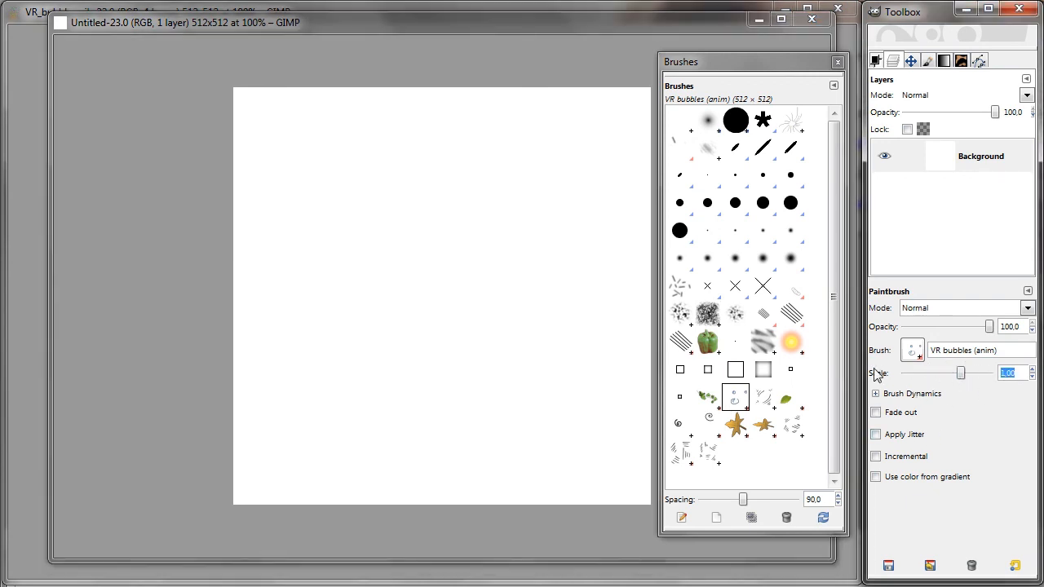
pyautogui.write('0.2')
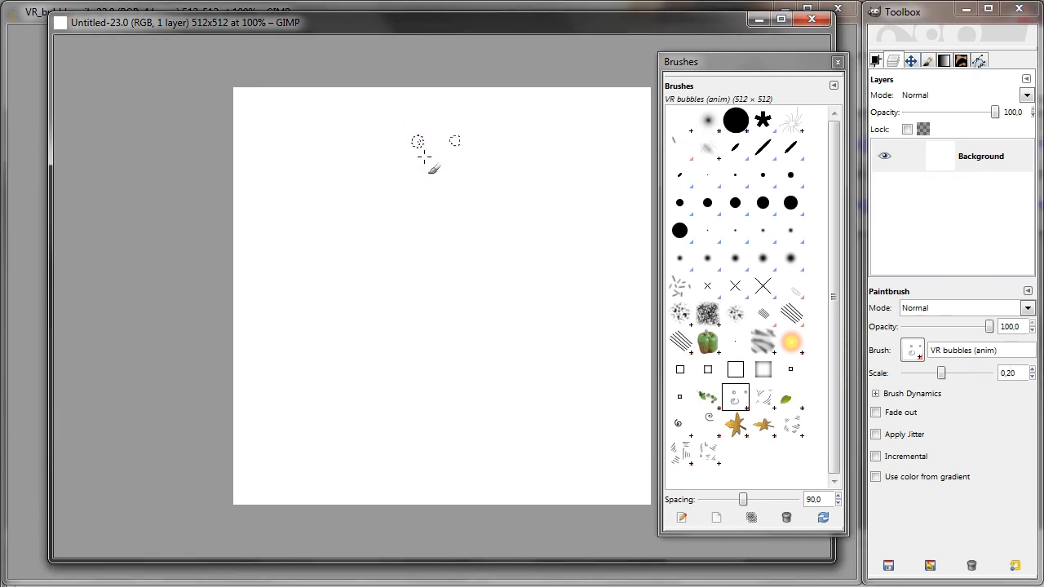
# Step: Paint scattered small blue bubbles across the white canvas with the new brush
pyautogui.moveTo(424, 160); pyautogui.dragTo(587, 122)
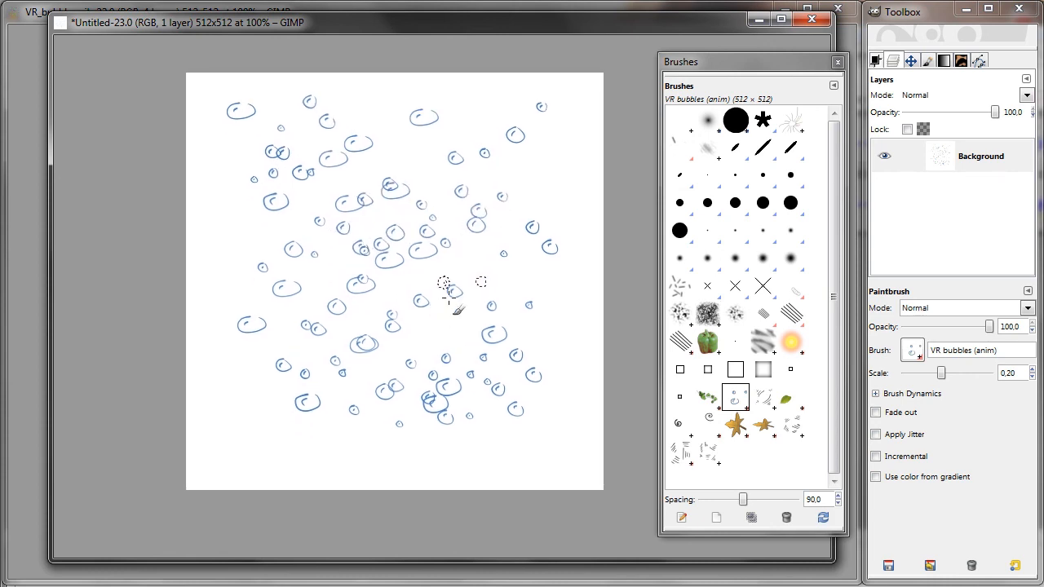
pyautogui.moveTo(539, 171)
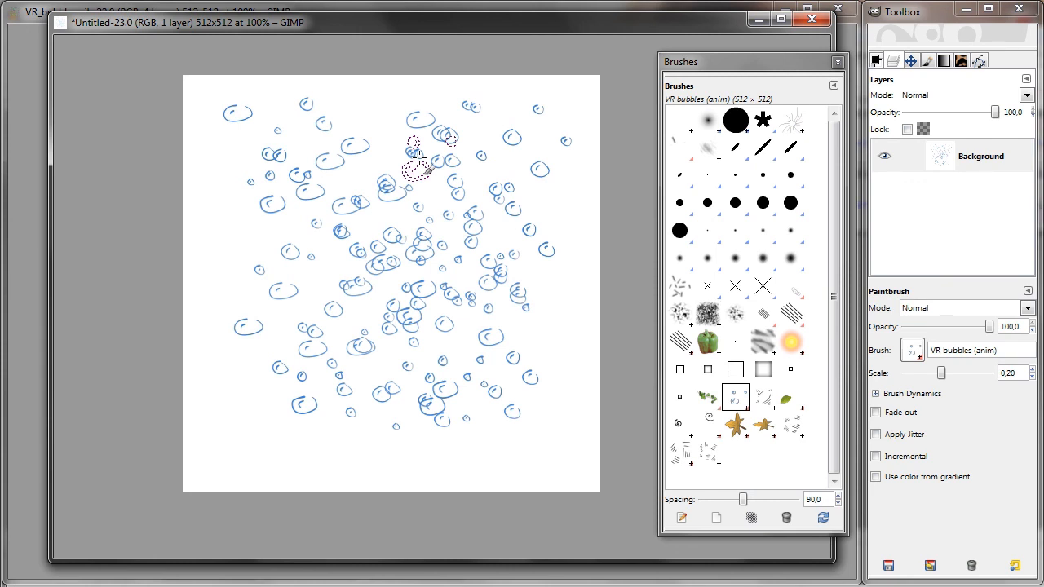
pyautogui.moveTo(372, 46)
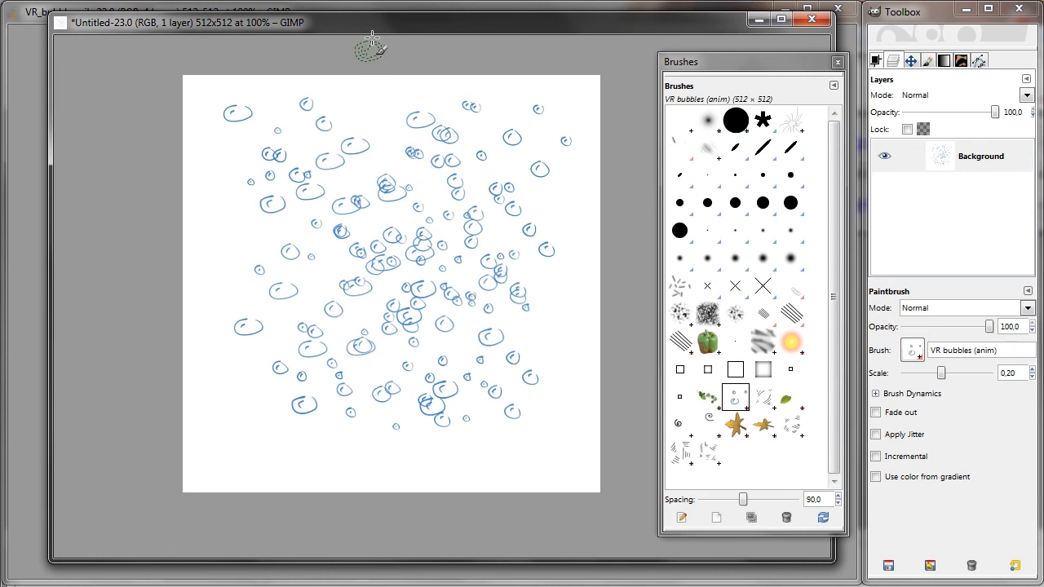
pyautogui.moveTo(561, 202)
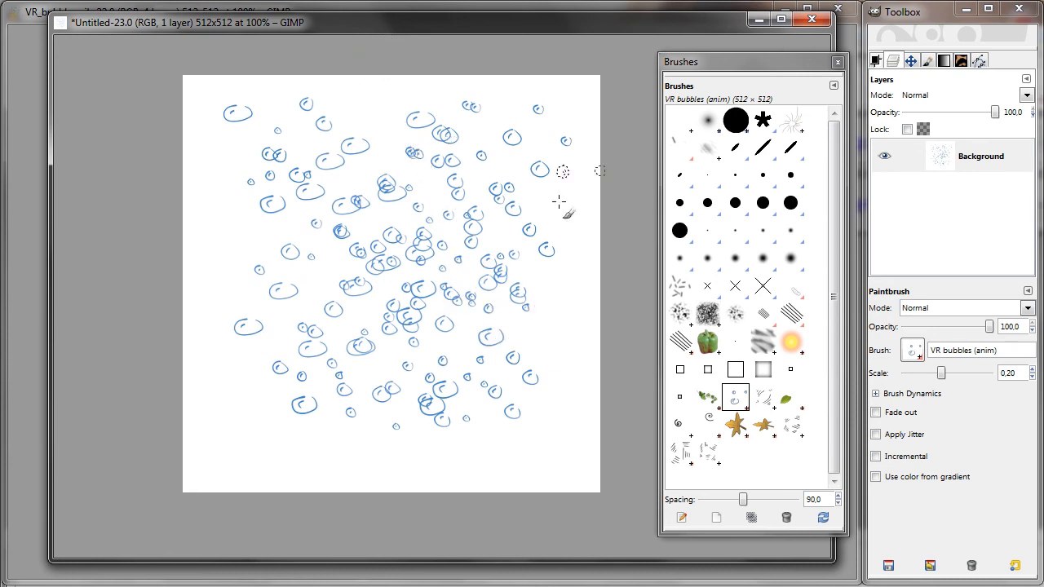